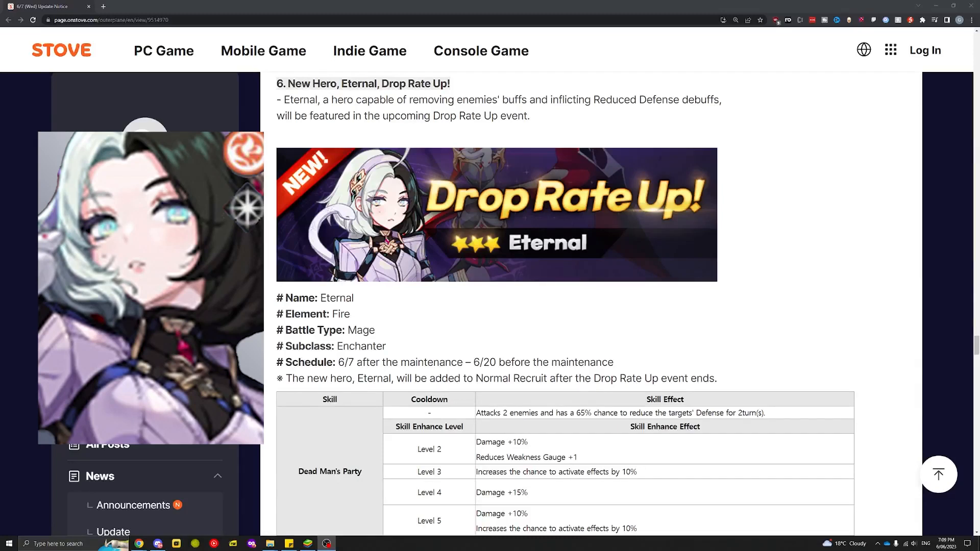
pyautogui.moveTo(405, 242)
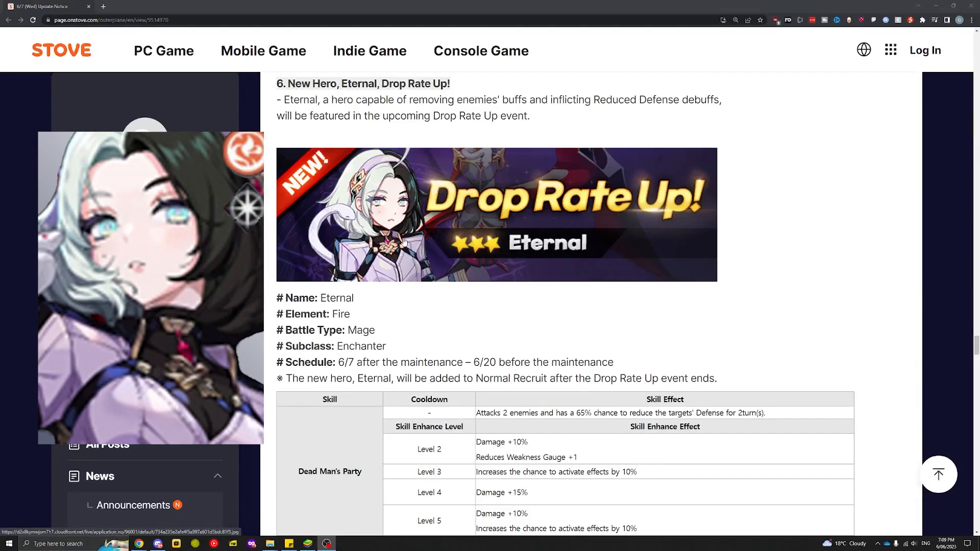
pyautogui.moveTo(412, 269)
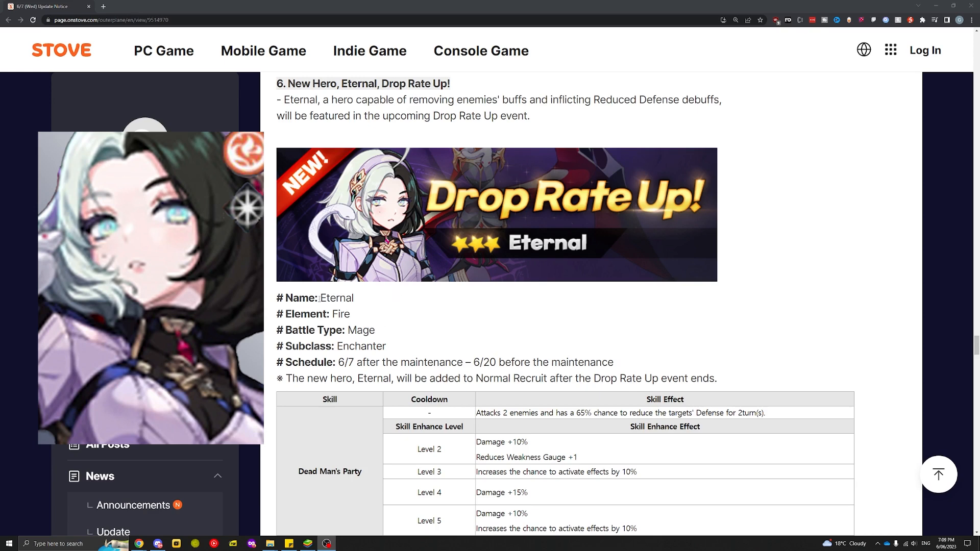
# - Scroll past the Eternal banner and hero details to the skill table starting with Dead Man's Party
pyautogui.scroll(-3)
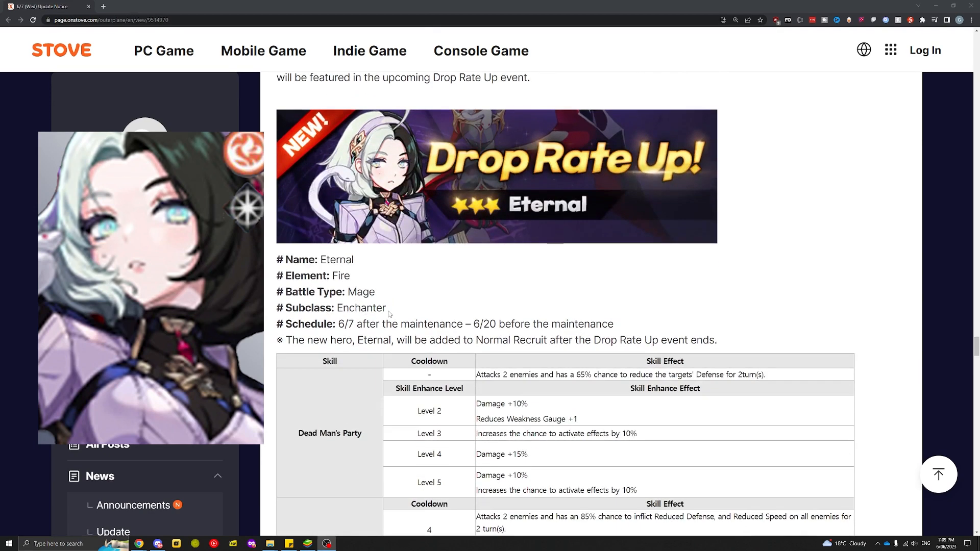
pyautogui.scroll(-3)
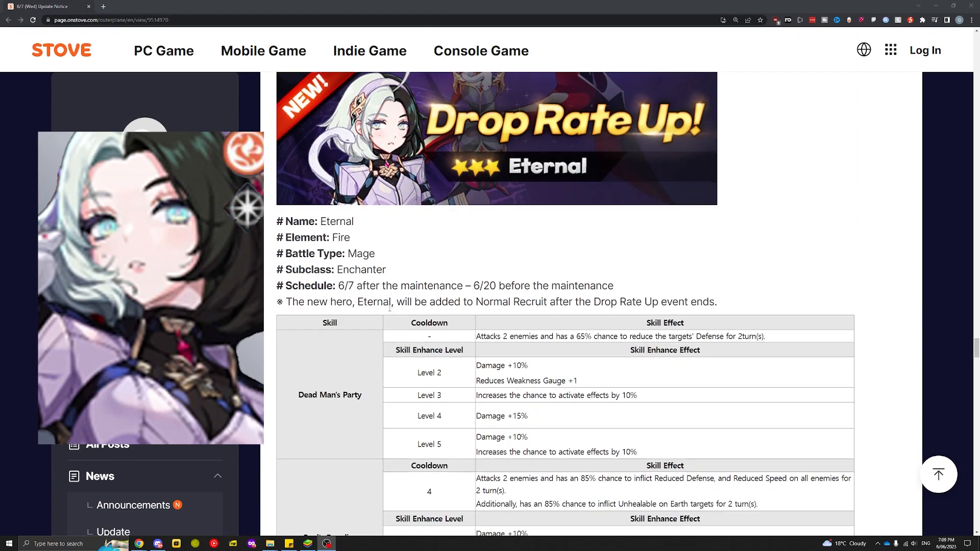
pyautogui.scroll(-3)
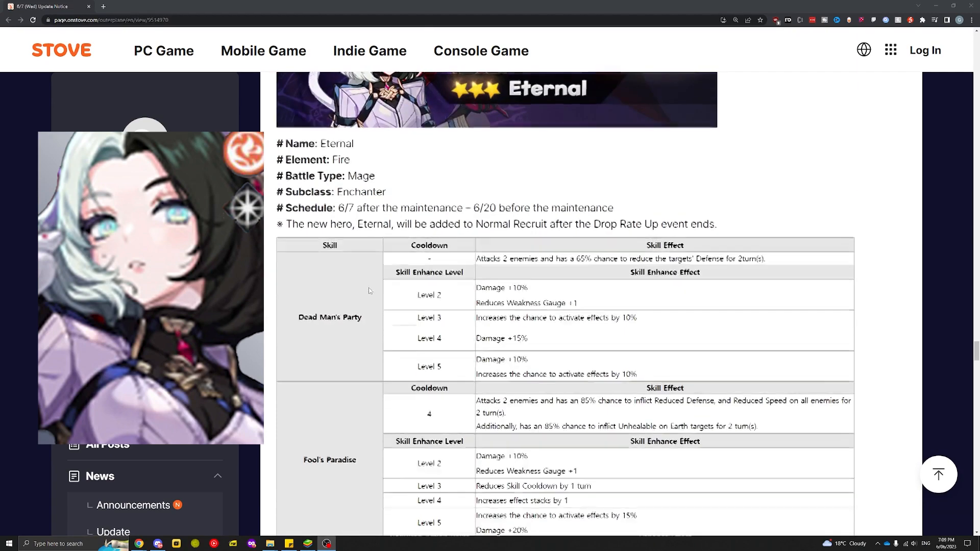
pyautogui.scroll(-3)
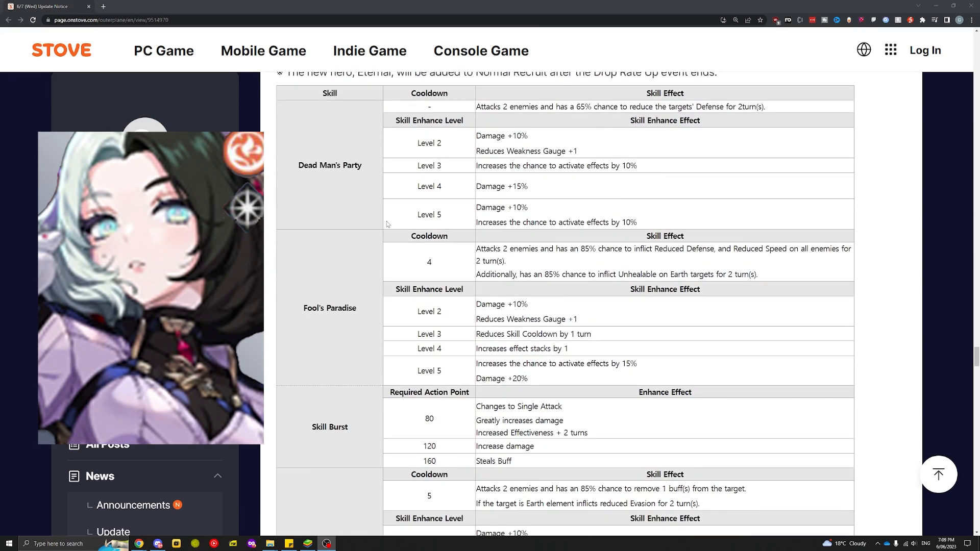
pyautogui.moveTo(480, 118)
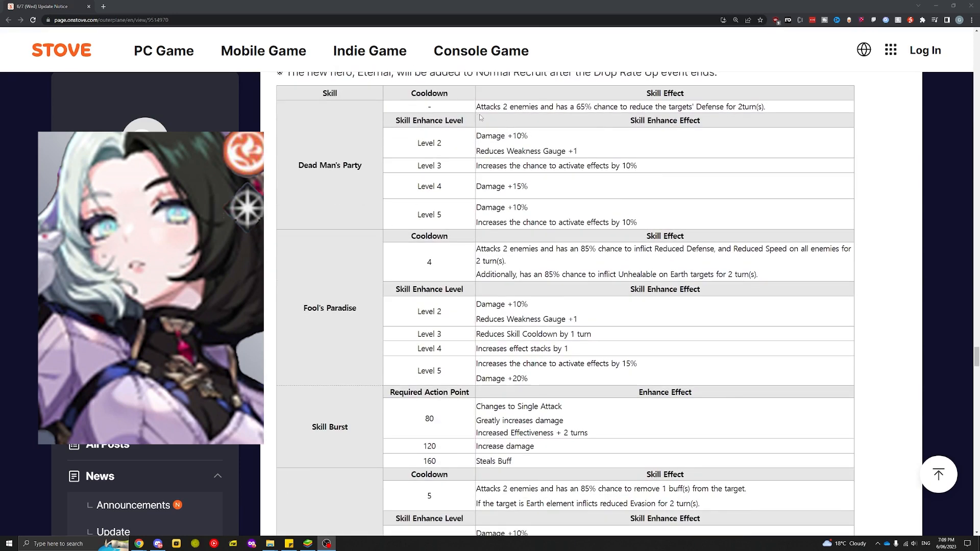
pyautogui.moveTo(595, 110)
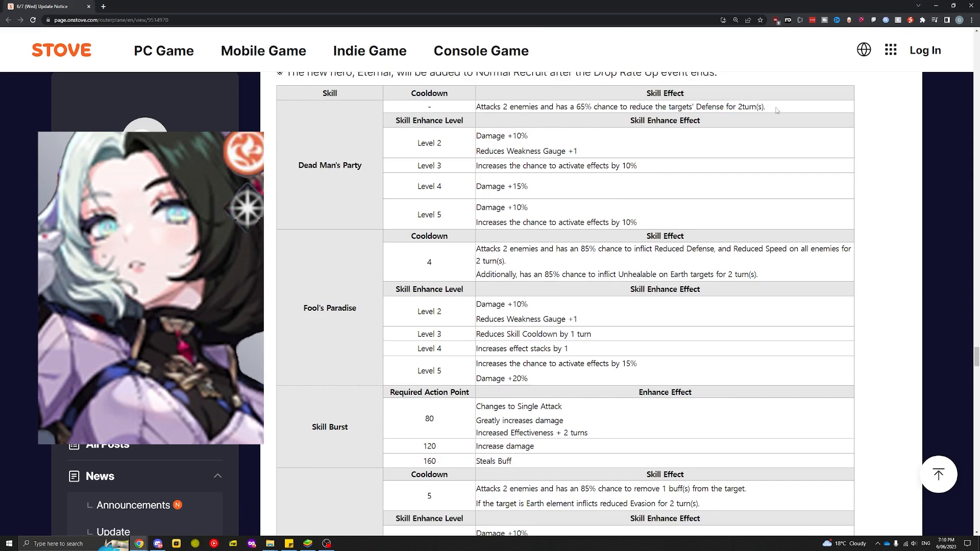
pyautogui.doubleClick(567, 106)
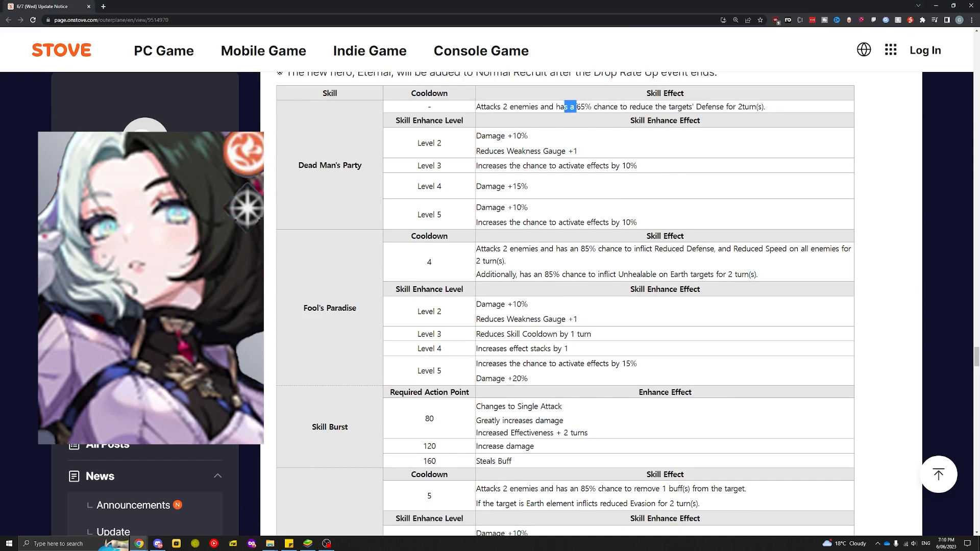
pyautogui.moveTo(566, 106); pyautogui.dragTo(765, 107)
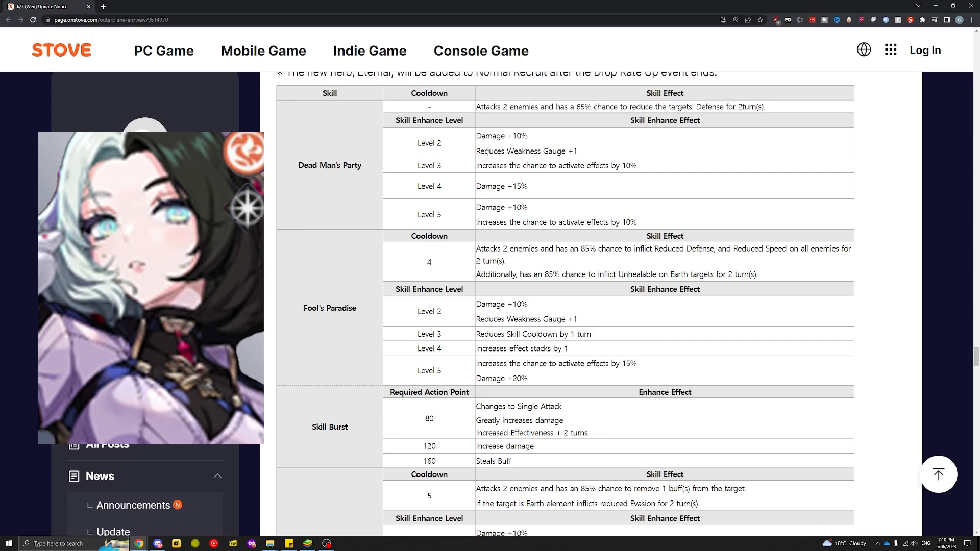
pyautogui.moveTo(538, 165); pyautogui.dragTo(578, 166)
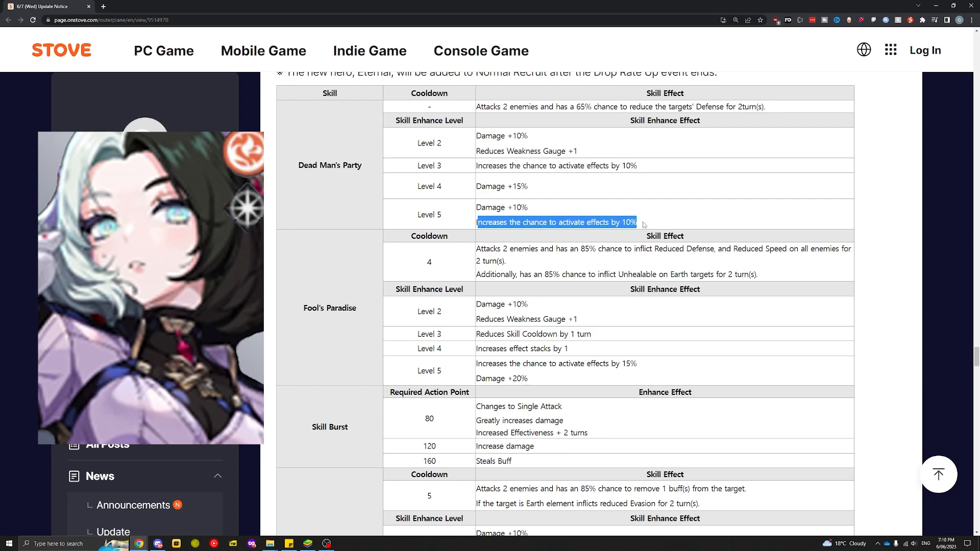
pyautogui.click(600, 210)
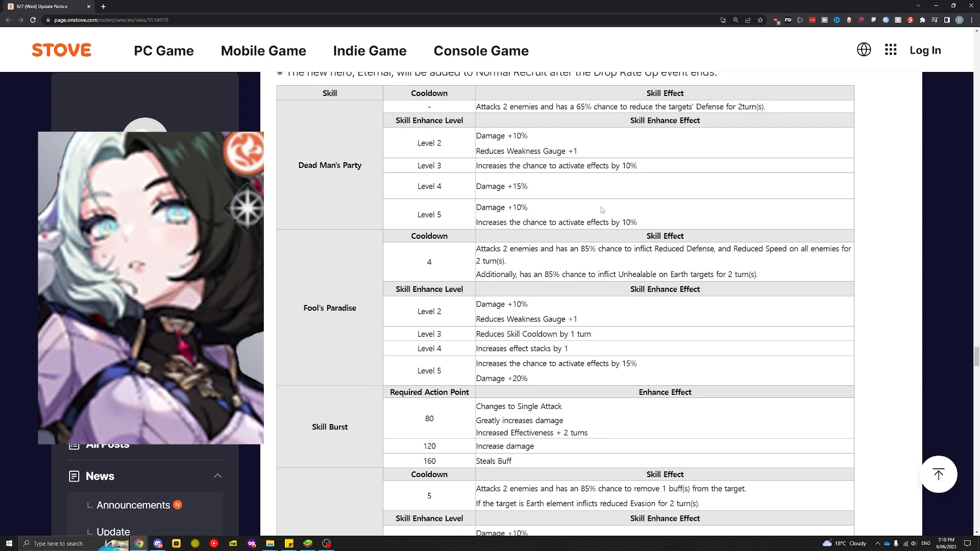
pyautogui.doubleClick(581, 106)
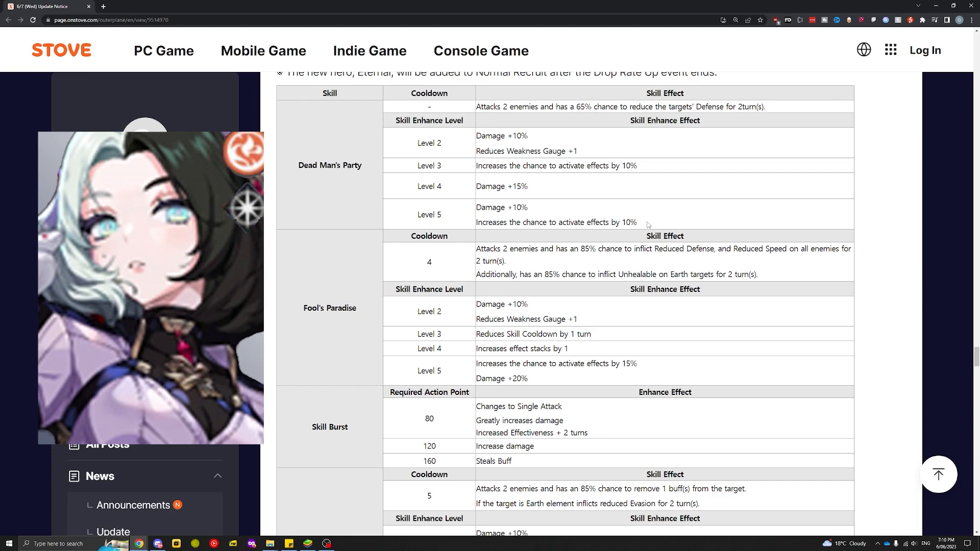
pyautogui.moveTo(477, 136); pyautogui.dragTo(631, 222)
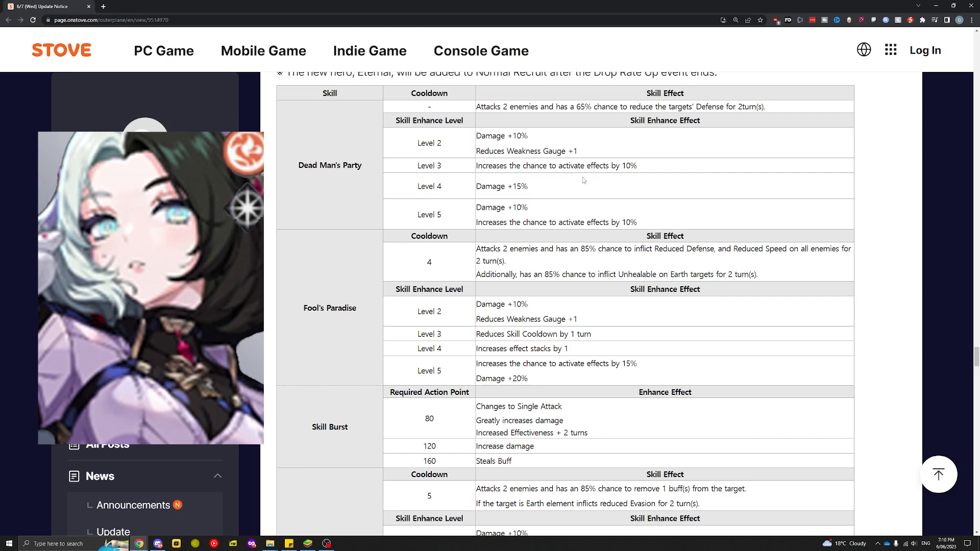
pyautogui.moveTo(572, 163)
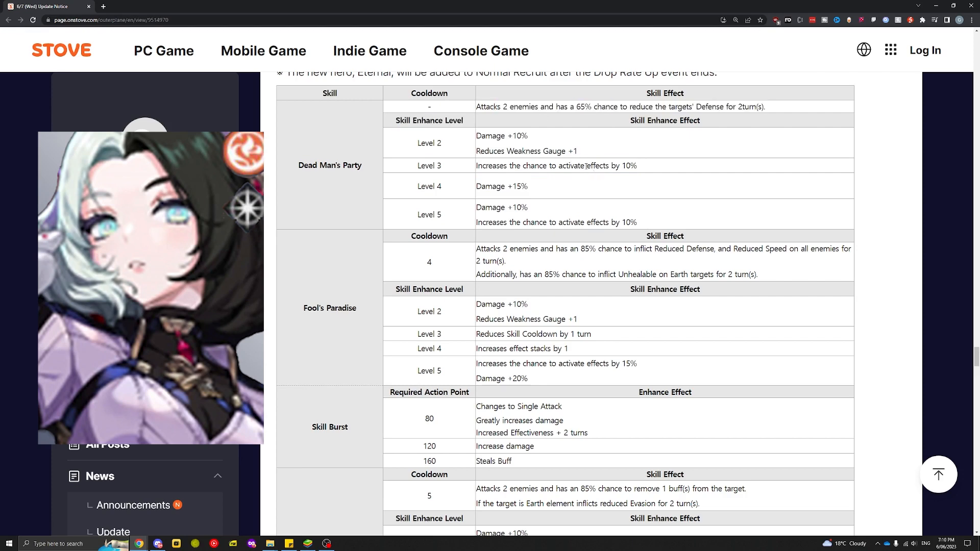
# - Highlight words in Fool's Paradise's base effect, including its 85% chance
pyautogui.scroll(-3)
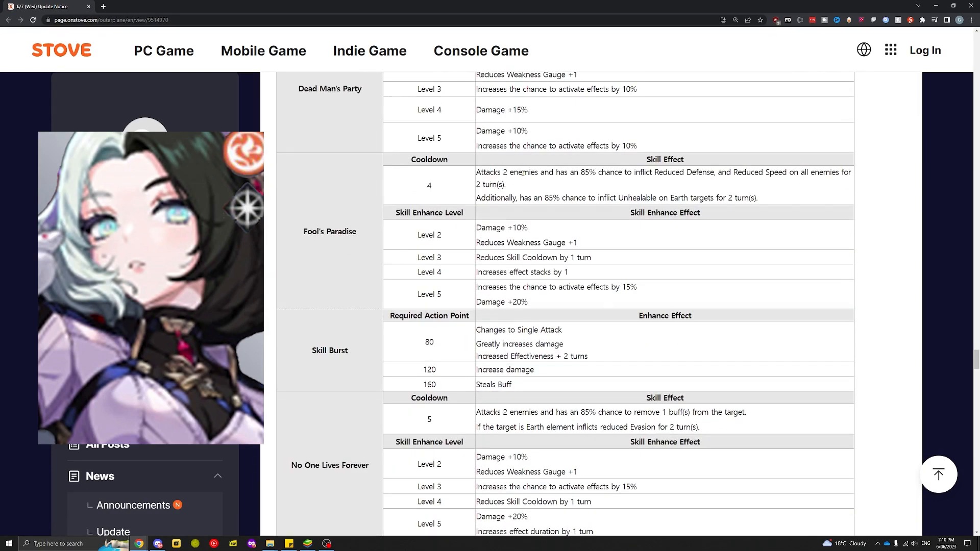
pyautogui.doubleClick(625, 173)
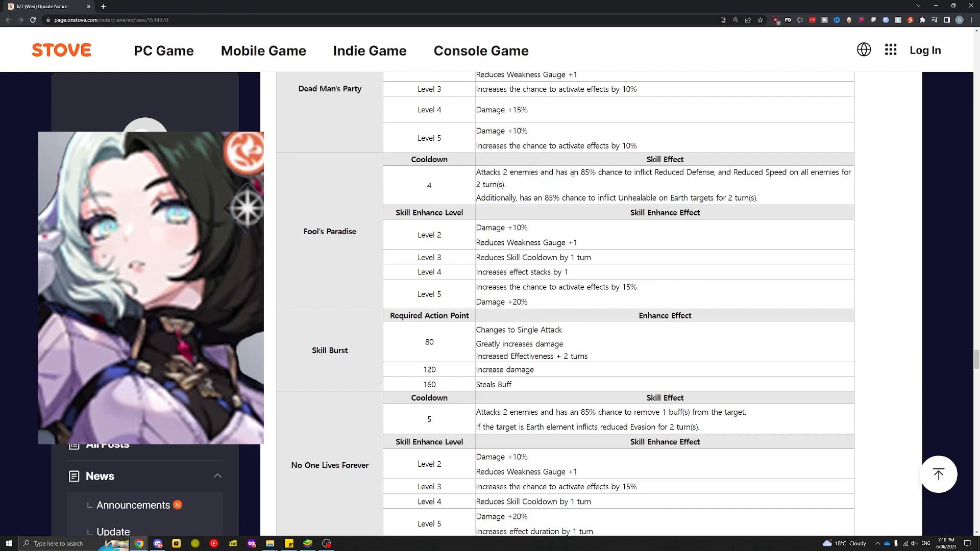
pyautogui.doubleClick(578, 172)
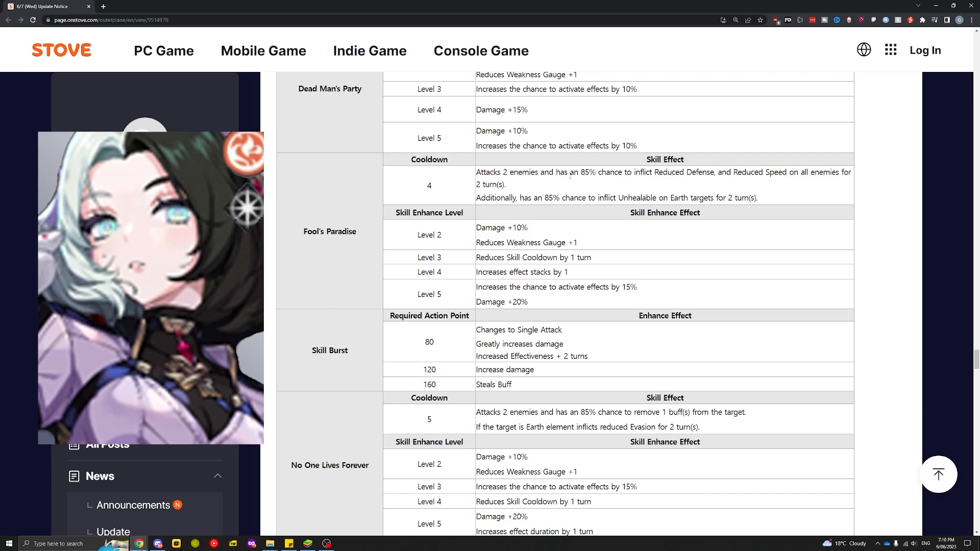
pyautogui.moveTo(642, 172); pyautogui.dragTo(714, 173)
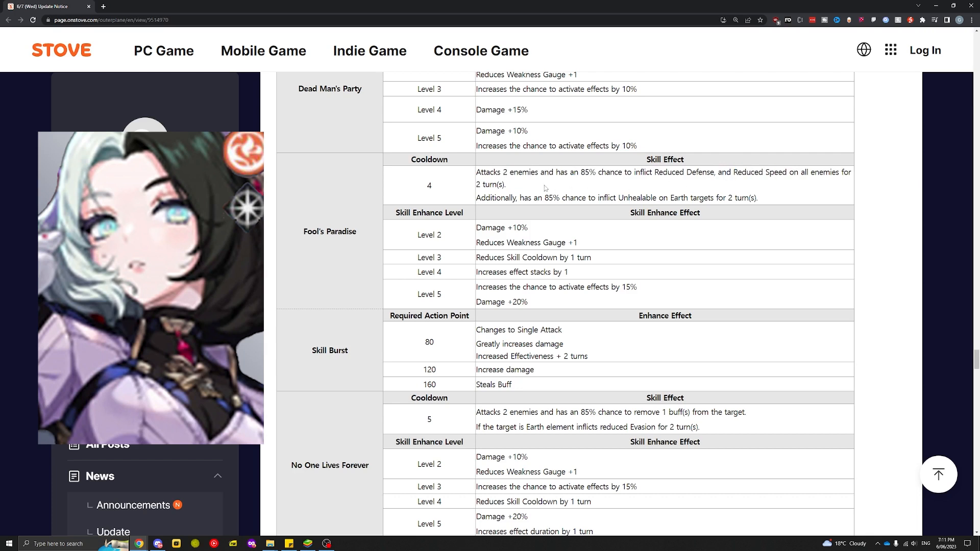
pyautogui.moveTo(514, 199)
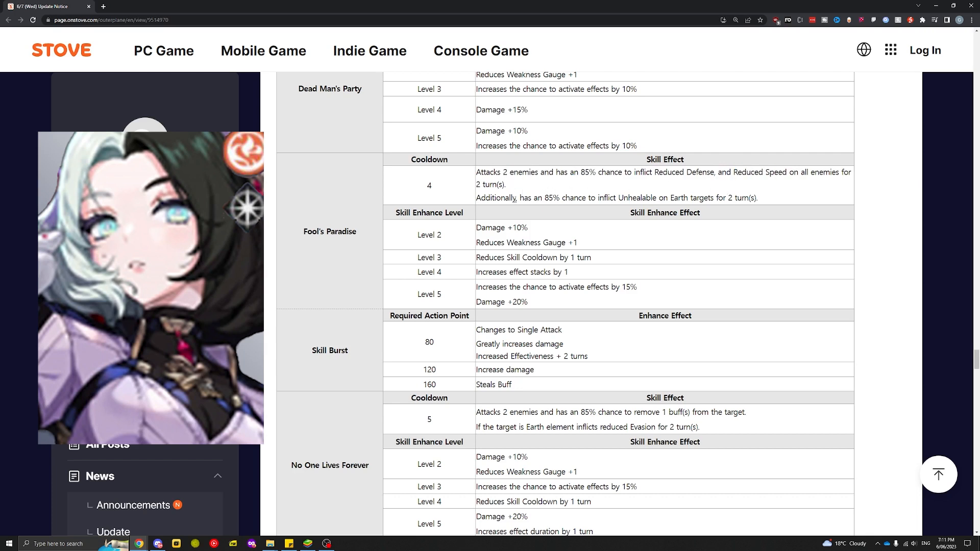
# - Highlight Unhealable and other phrases in Fool's Paradise's base and level 3 effects
pyautogui.moveTo(536, 197); pyautogui.dragTo(567, 197)
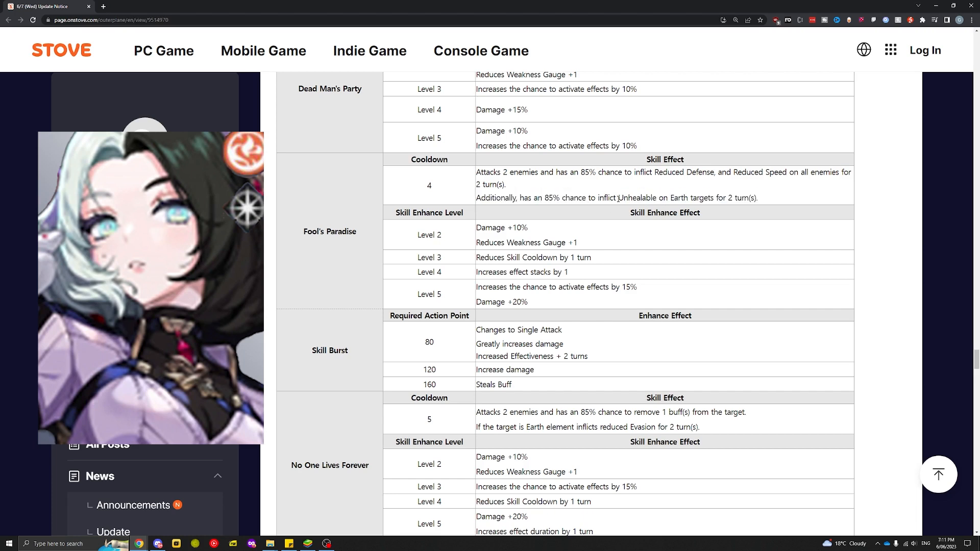
pyautogui.doubleClick(623, 198)
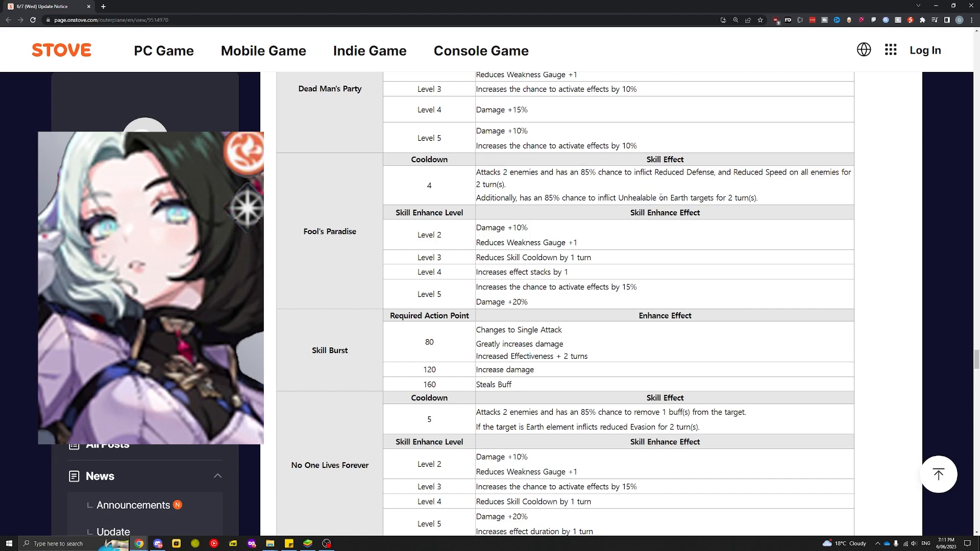
pyautogui.doubleClick(636, 197)
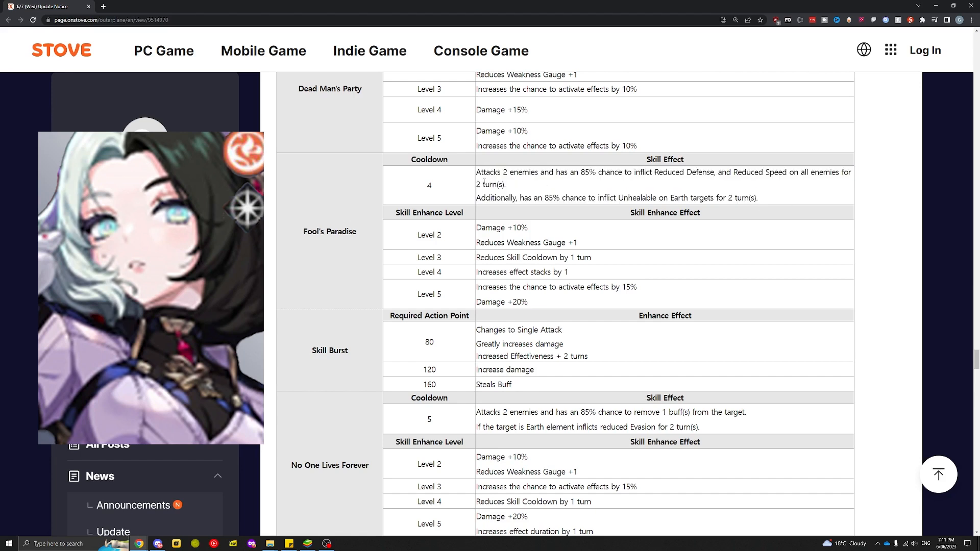
pyautogui.moveTo(452, 200)
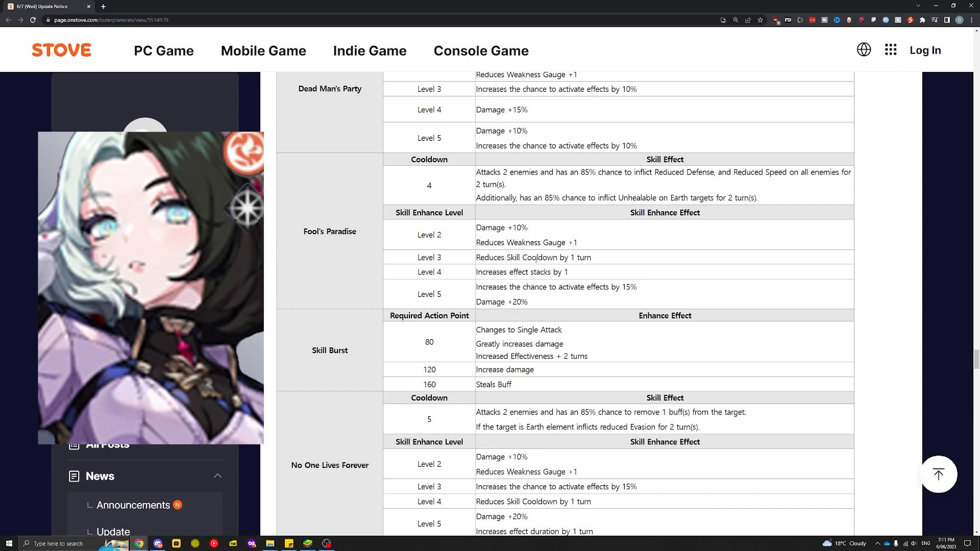
pyautogui.doubleClick(535, 272)
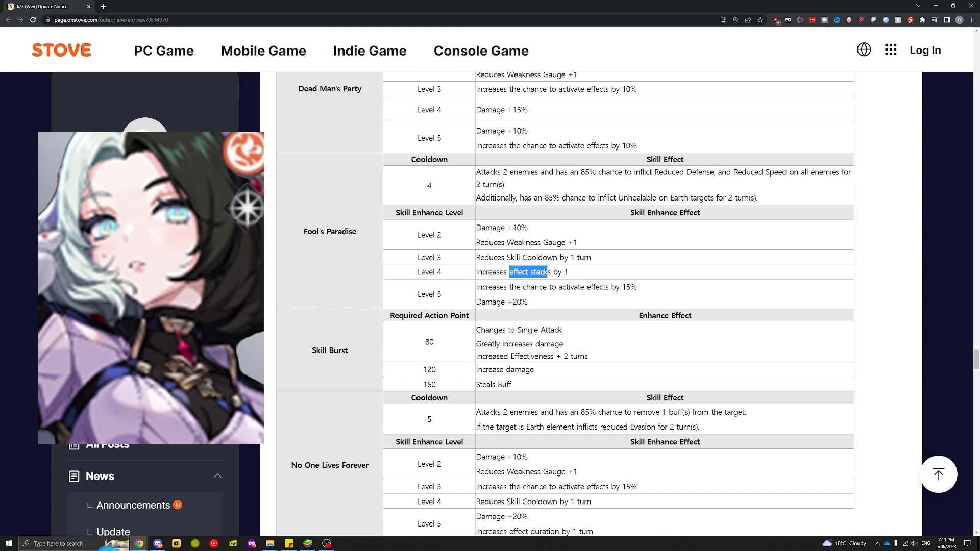
# - Reveal the passive section and highlight Fool's Paradise's debuff chances in its base effect, then clear it
pyautogui.scroll(-3)
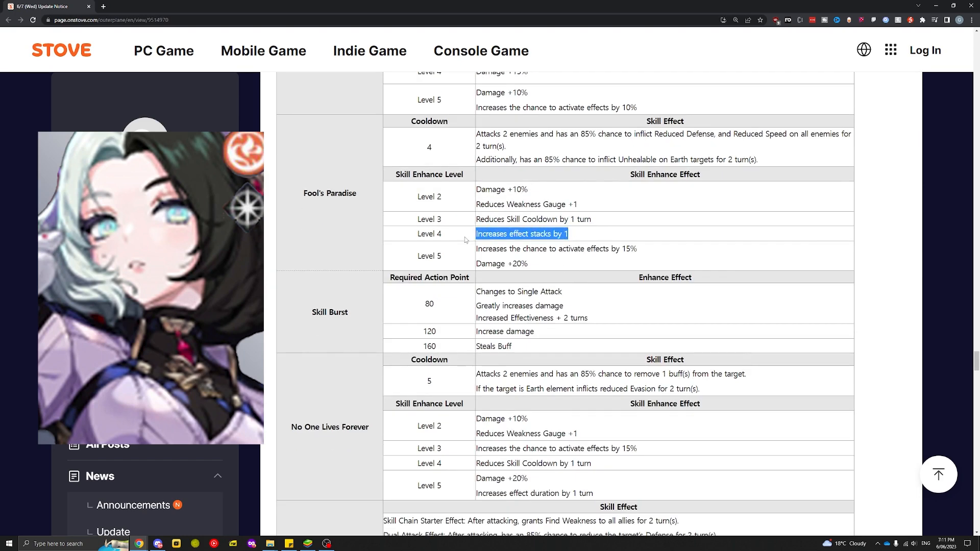
pyautogui.click(584, 238)
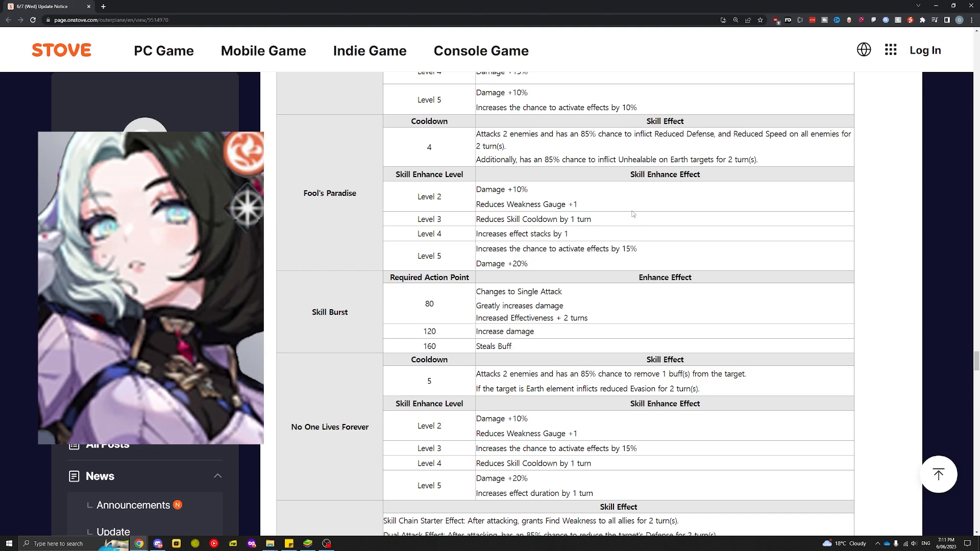
pyautogui.moveTo(541, 134); pyautogui.dragTo(595, 159)
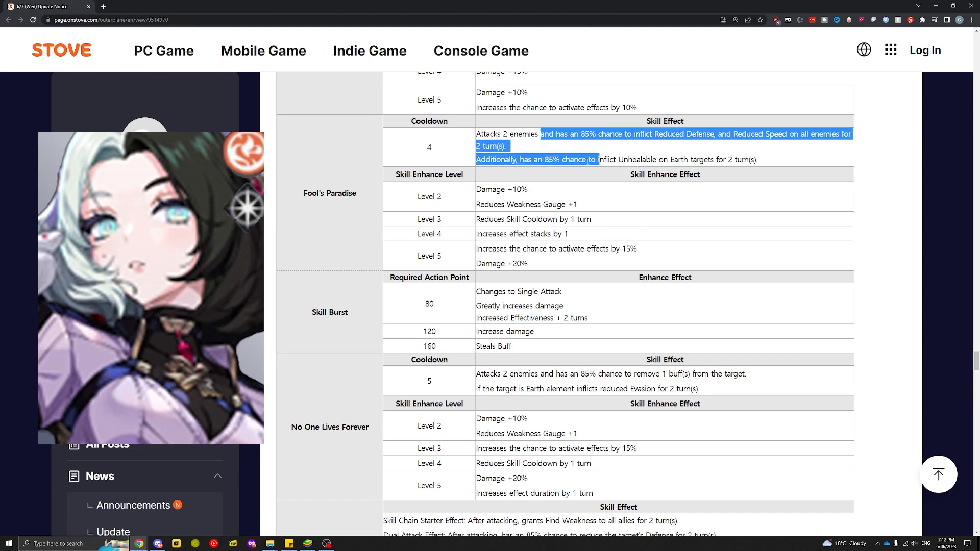
pyautogui.click(757, 162)
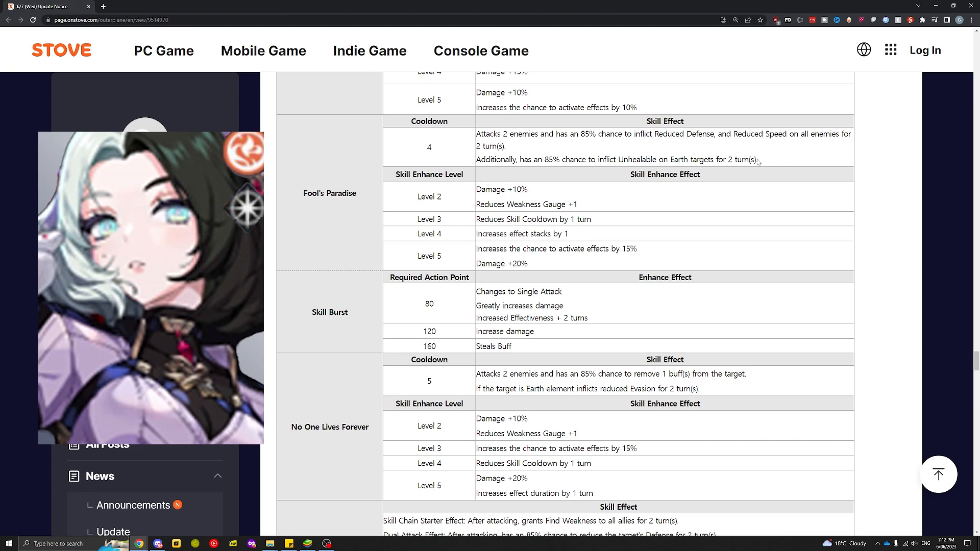
# - Highlight the Skill Burst effects for 80 action points above the Chain and Unique Passive rows
pyautogui.scroll(-3)
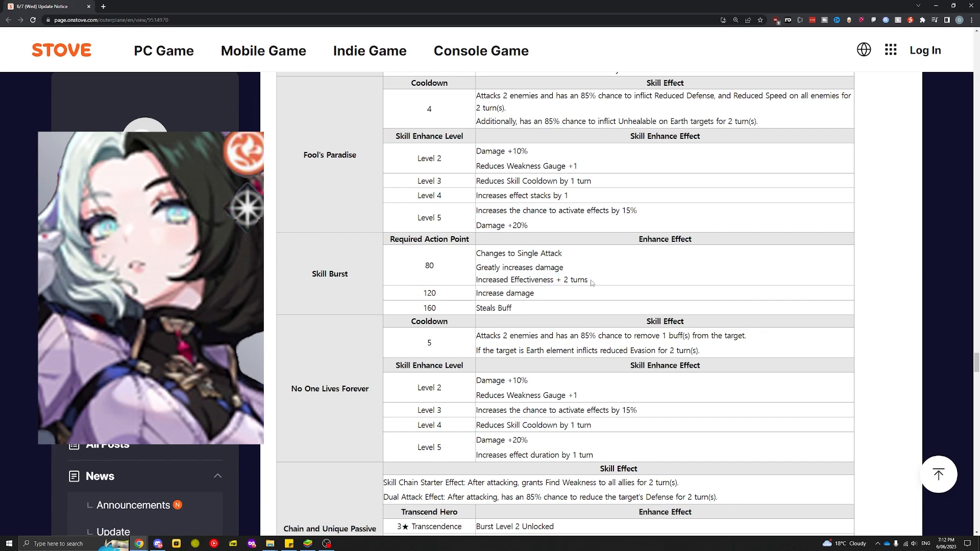
pyautogui.moveTo(594, 285)
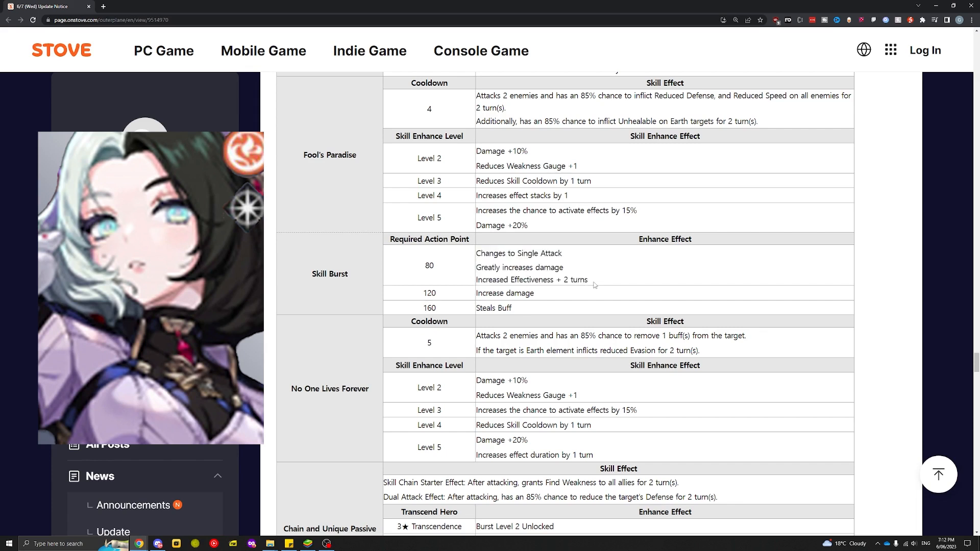
pyautogui.moveTo(491, 279); pyautogui.dragTo(589, 280)
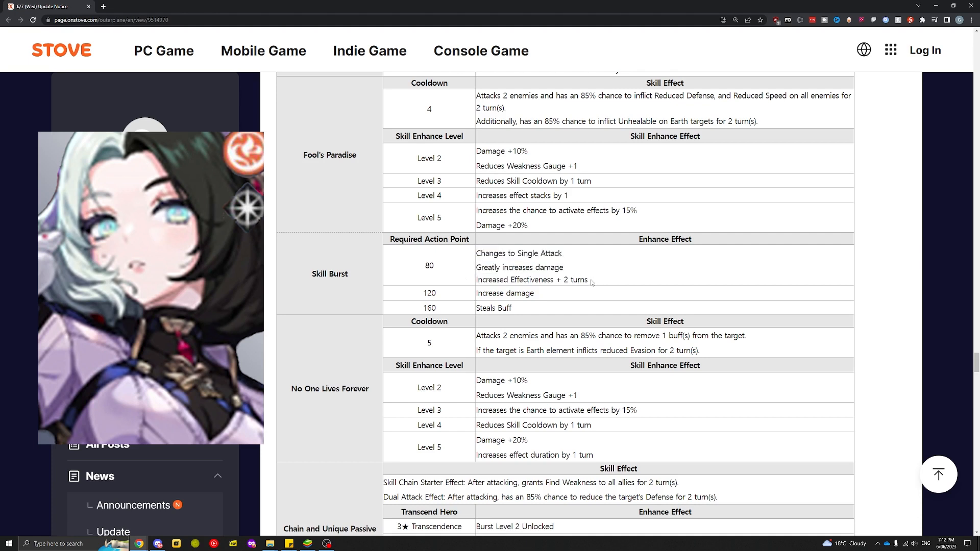
pyautogui.moveTo(477, 253); pyautogui.dragTo(589, 280)
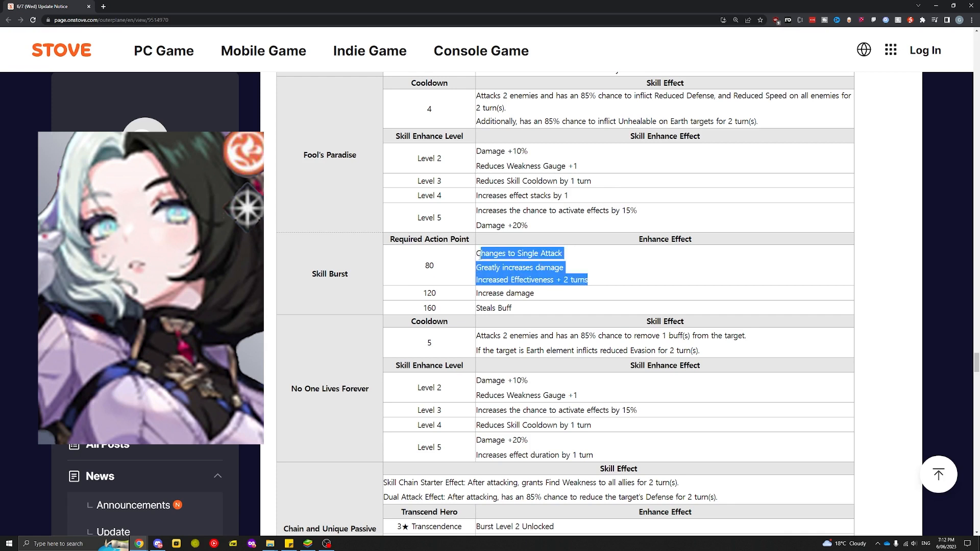
pyautogui.click(593, 280)
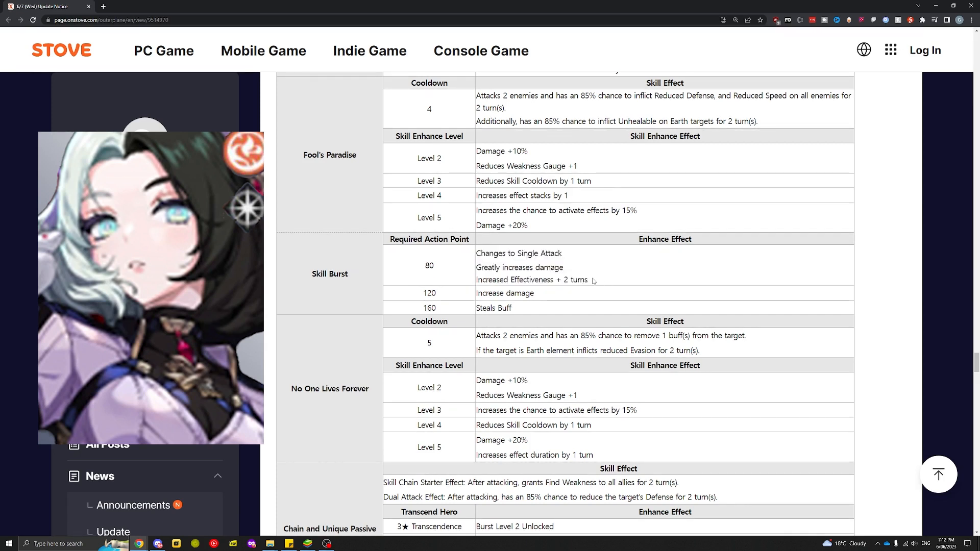
pyautogui.moveTo(476, 253); pyautogui.dragTo(588, 280)
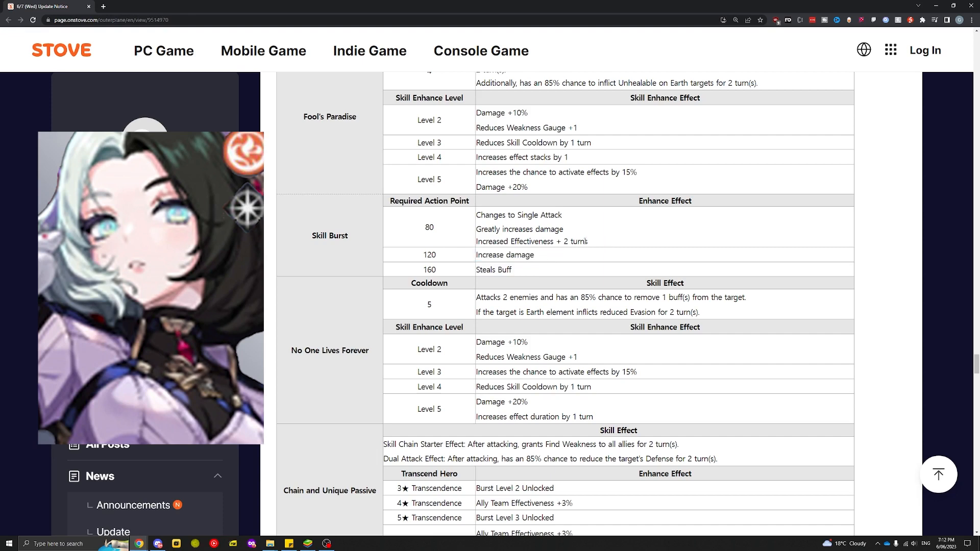
pyautogui.moveTo(588, 243)
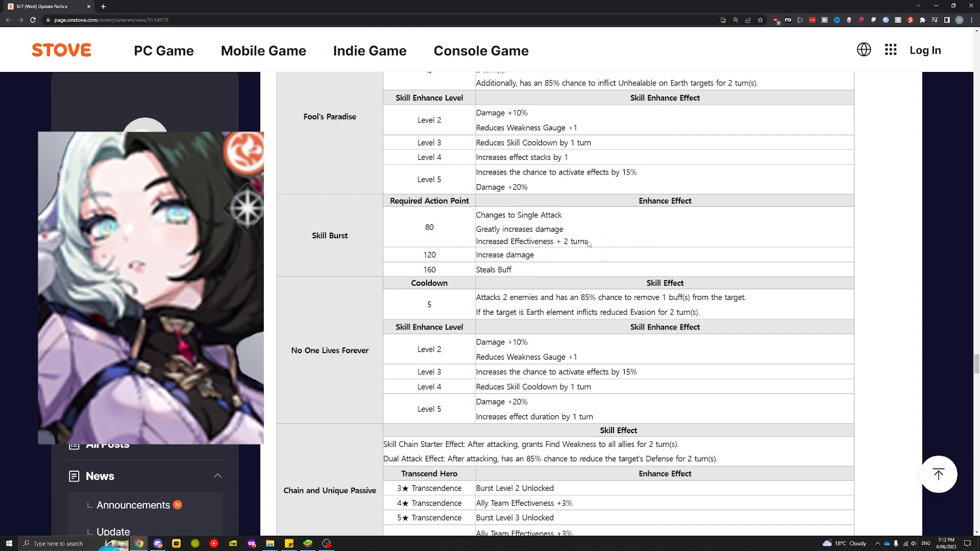
# - Scroll to the 6★ Transcendence row and highlight No One Lives Forever's skill effect description
pyautogui.scroll(-3)
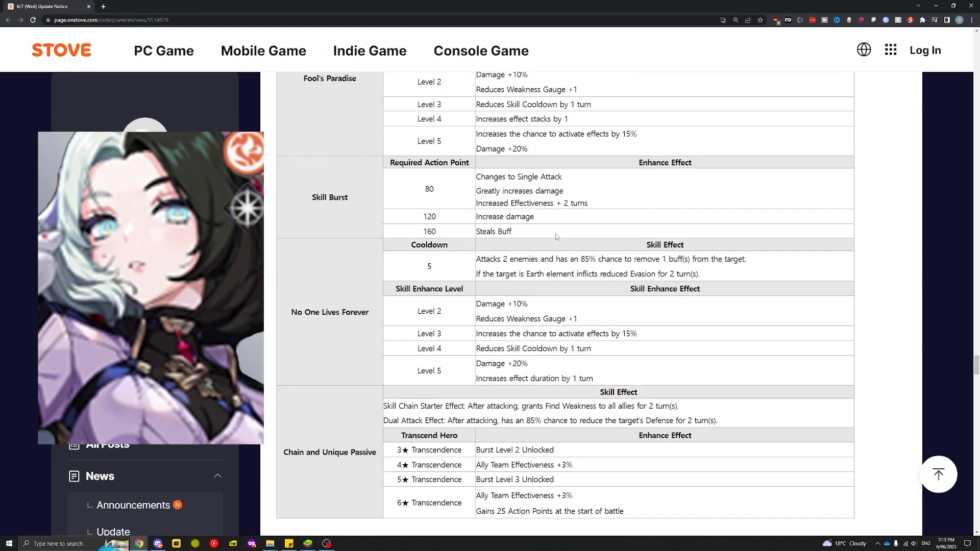
pyautogui.scroll(-3)
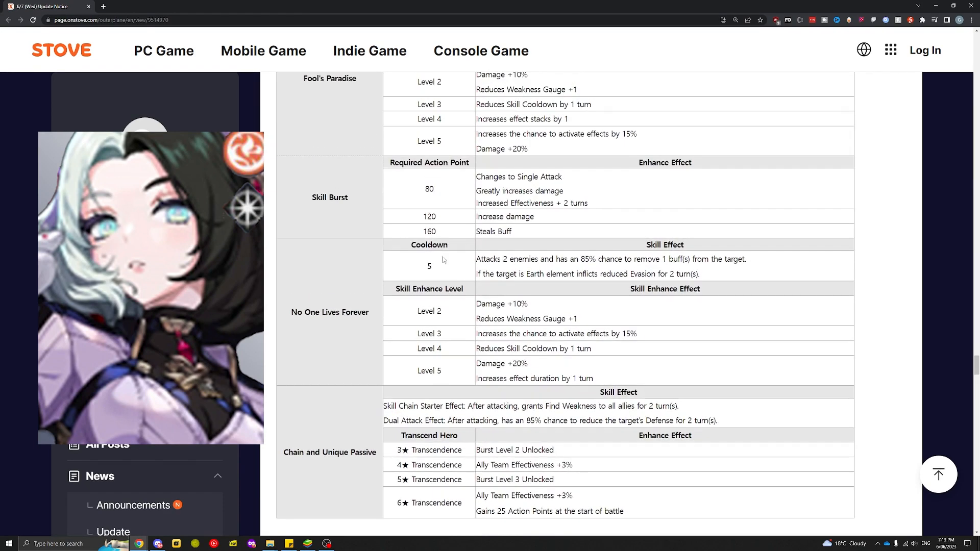
pyautogui.moveTo(446, 270)
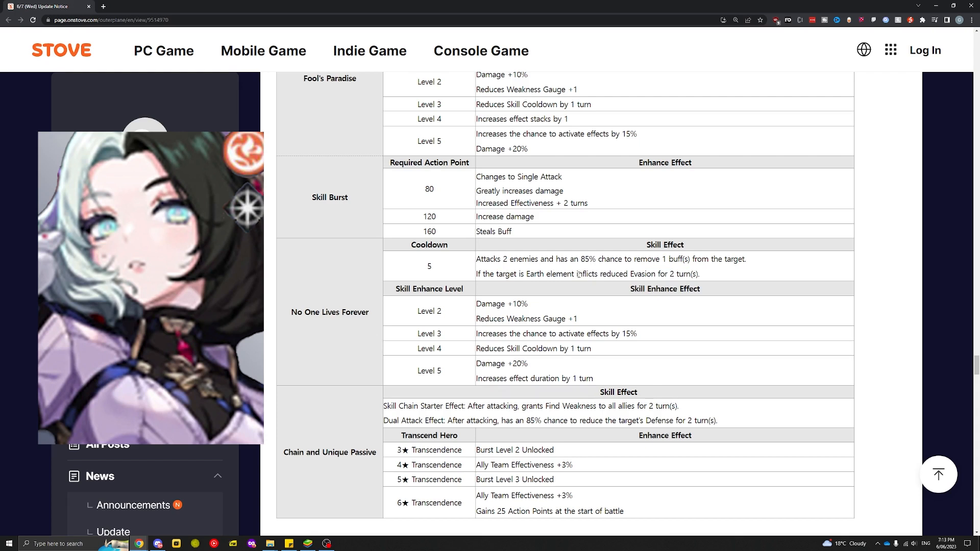
pyautogui.moveTo(700, 274)
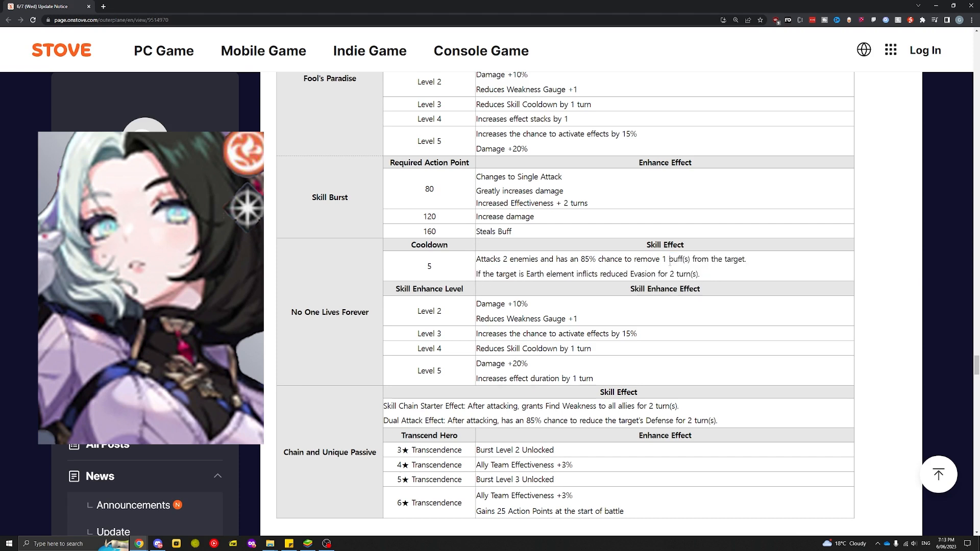
pyautogui.moveTo(704, 282)
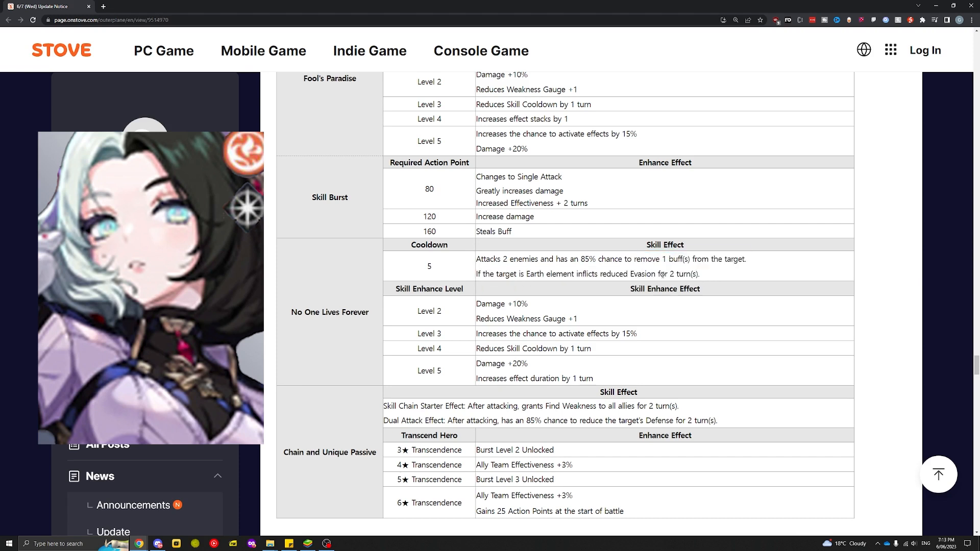
pyautogui.moveTo(668, 258); pyautogui.dragTo(700, 274)
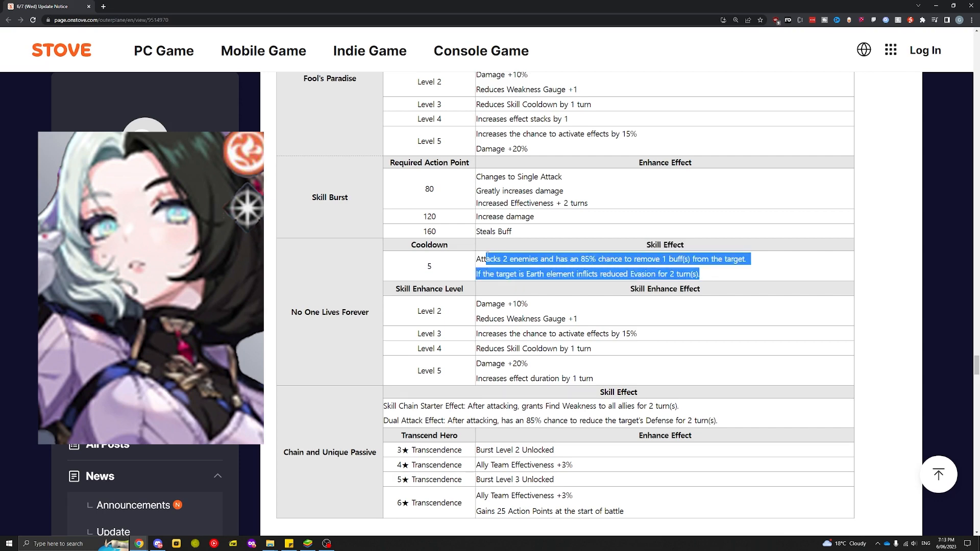
# - Highlight the 'If the target is Earth element' reduced Evasion line, then clear it
pyautogui.scroll(-3)
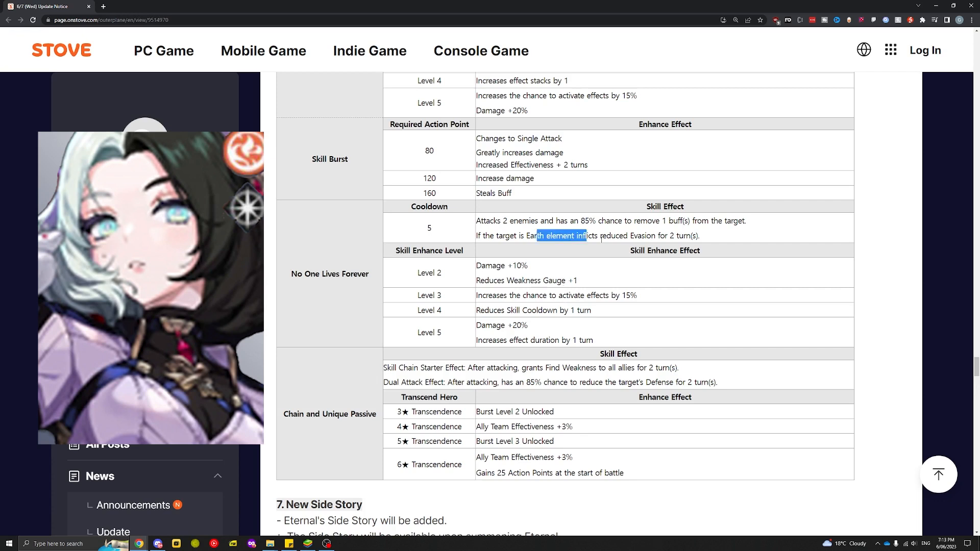
pyautogui.click(704, 238)
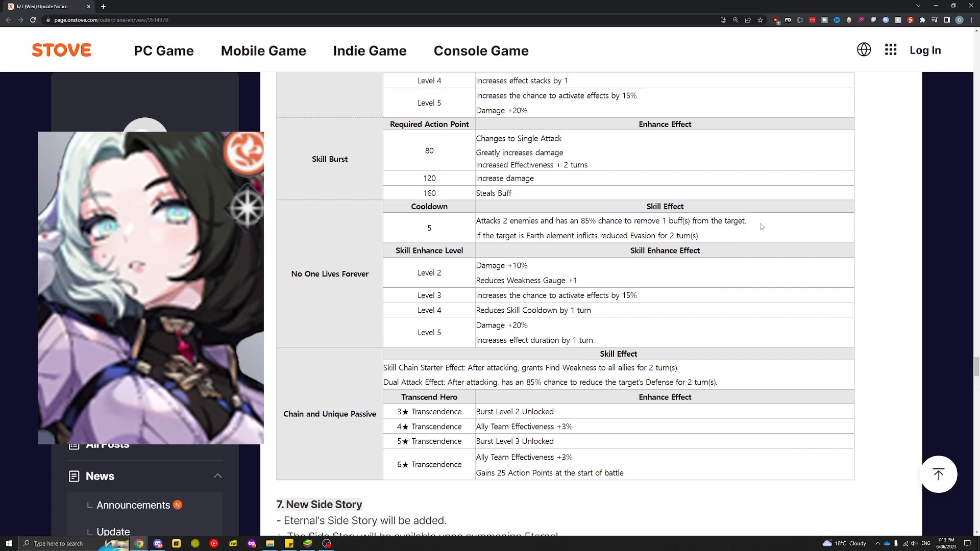
pyautogui.moveTo(476, 220); pyautogui.dragTo(699, 236)
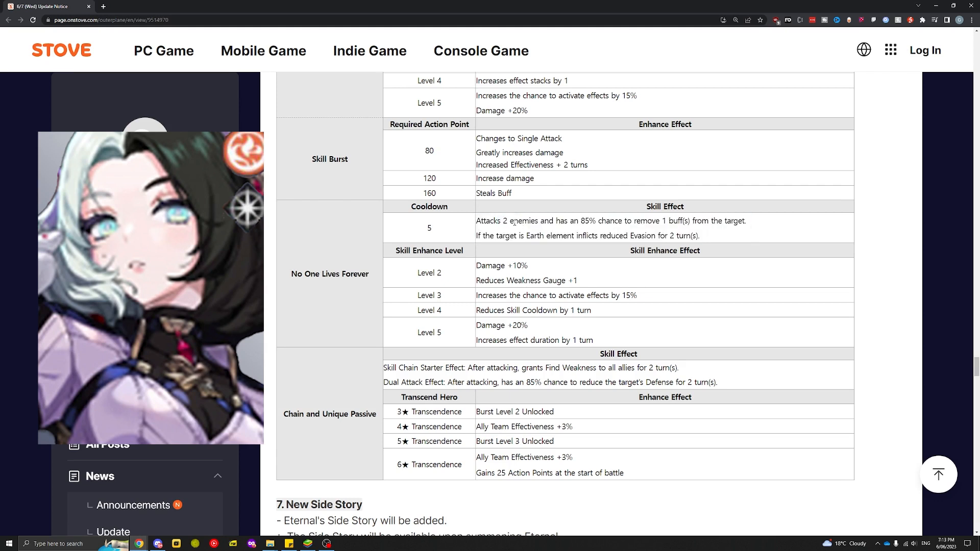
pyautogui.moveTo(512, 221); pyautogui.dragTo(745, 221)
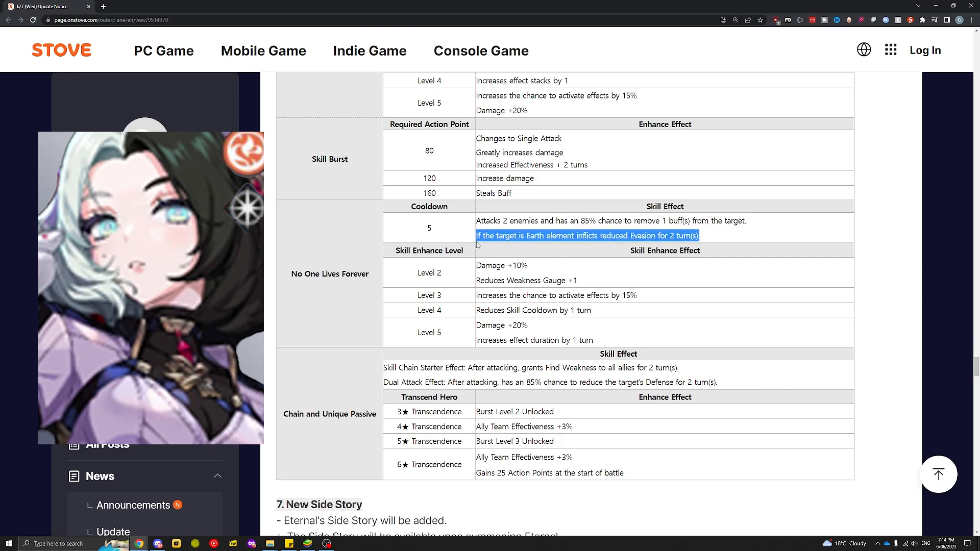
pyautogui.click(723, 241)
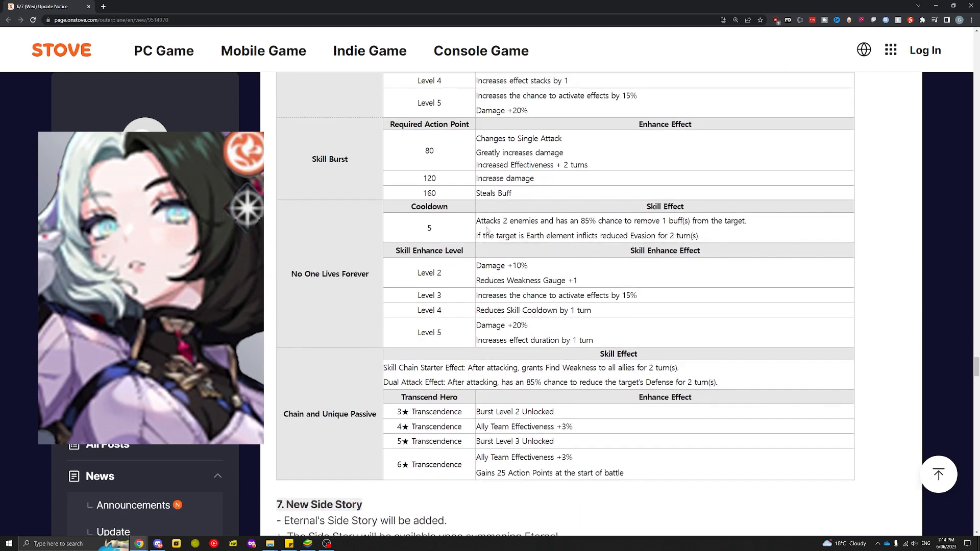
pyautogui.moveTo(613, 277)
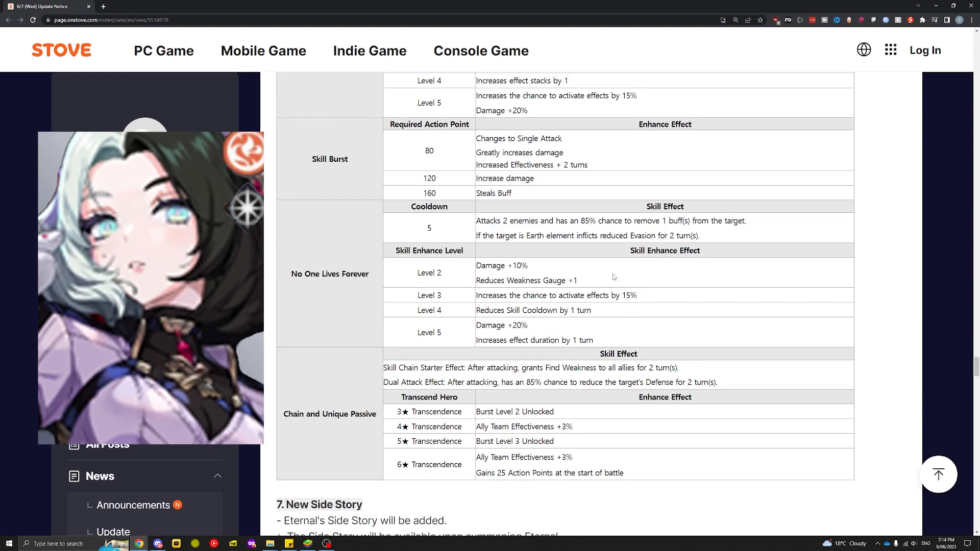
pyautogui.moveTo(583, 310)
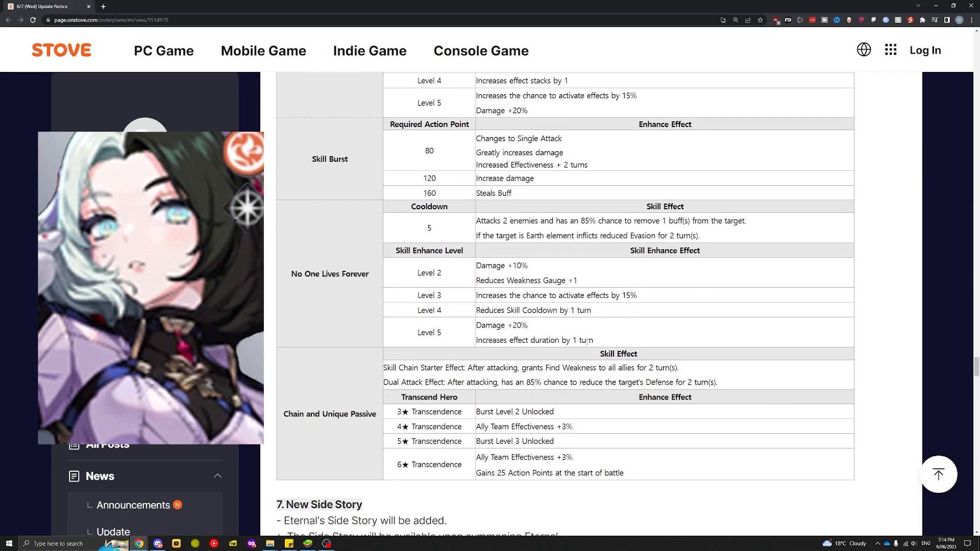
# - Select words back up in the Fool's Paradise and Dead Man's Party rows
pyautogui.doubleClick(584, 340)
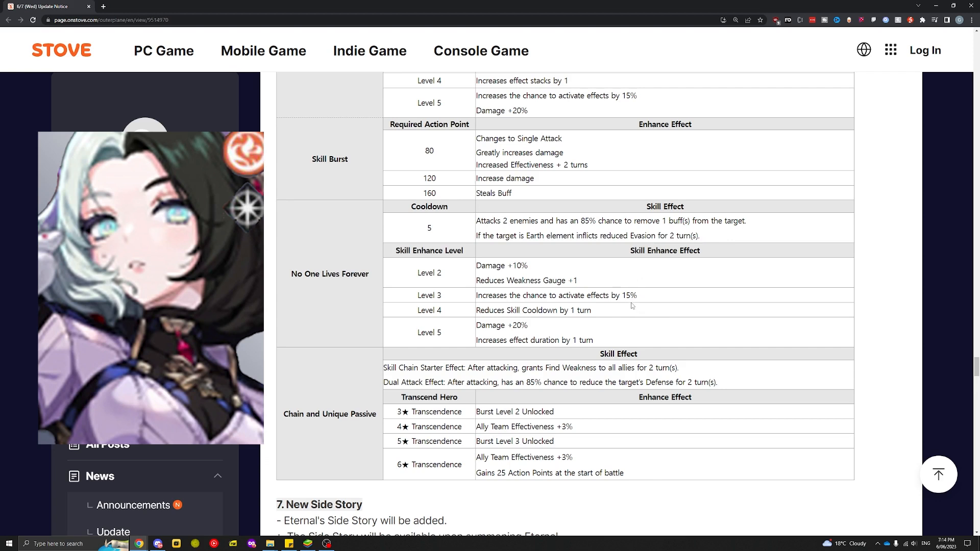
pyautogui.moveTo(591, 277)
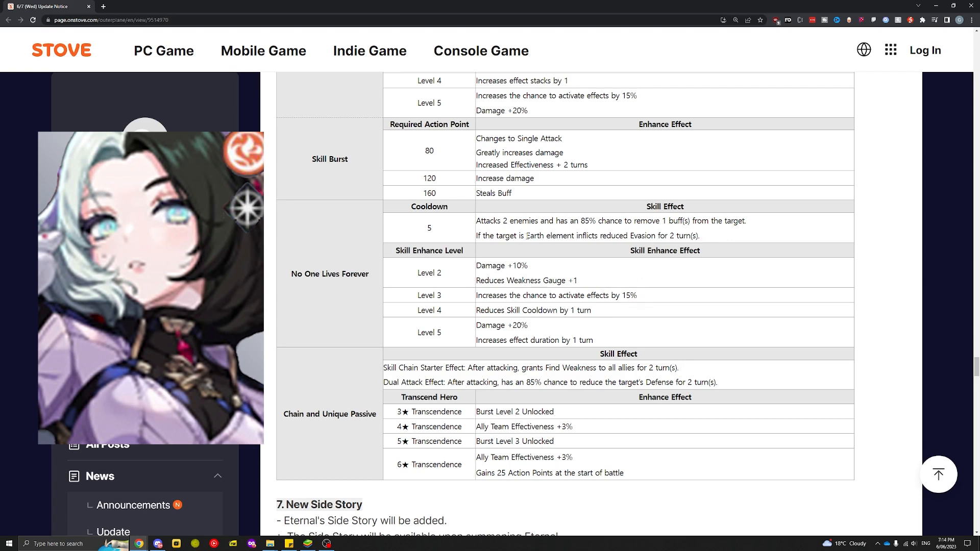
pyautogui.doubleClick(533, 236)
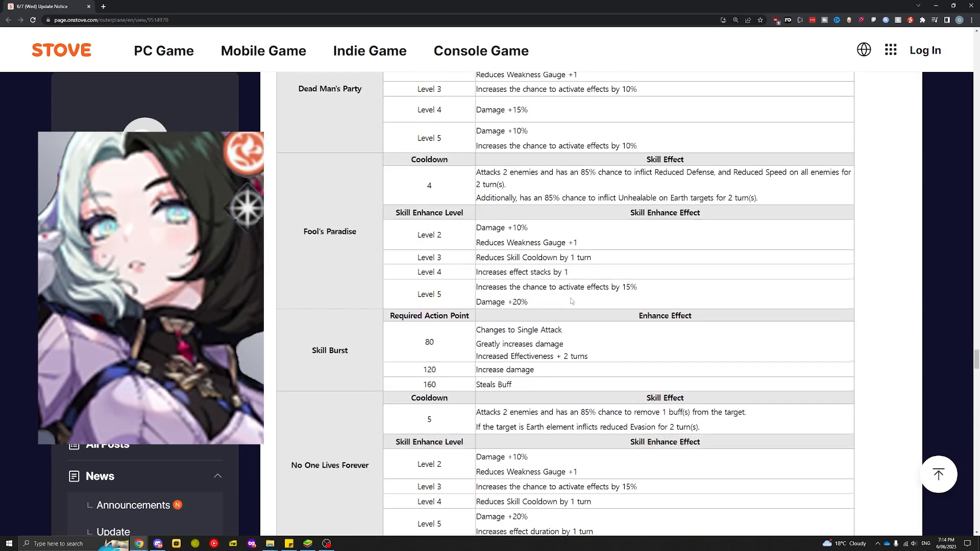
# - Scroll through the skill table from New Side Story back to Dead Man's Party and down to Chain and Unique Passive
pyautogui.scroll(-3)
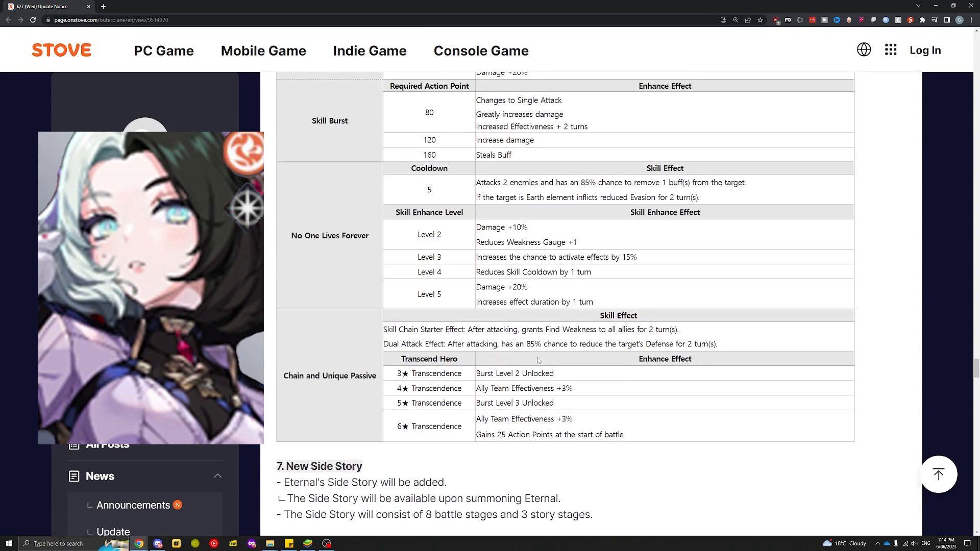
pyautogui.moveTo(640, 435)
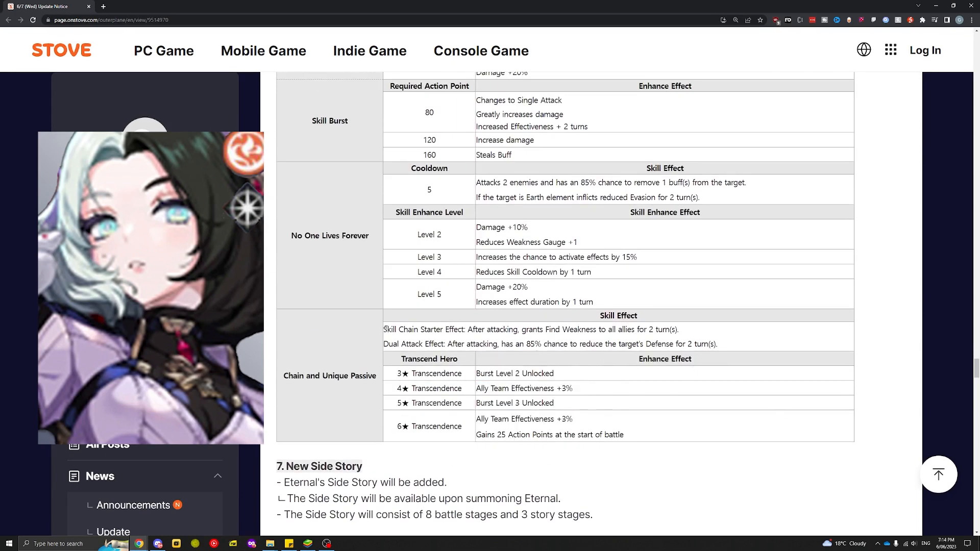
pyautogui.scroll(3)
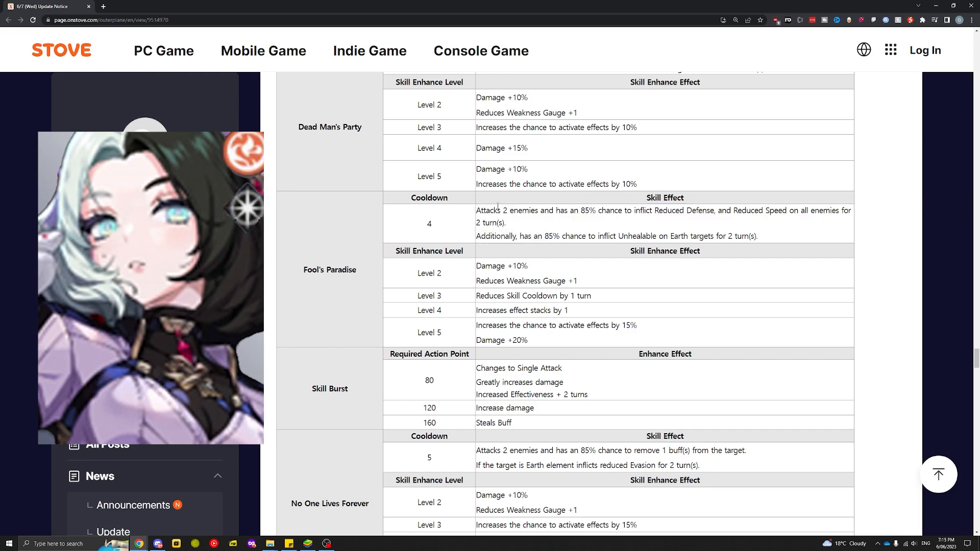
pyautogui.scroll(-3)
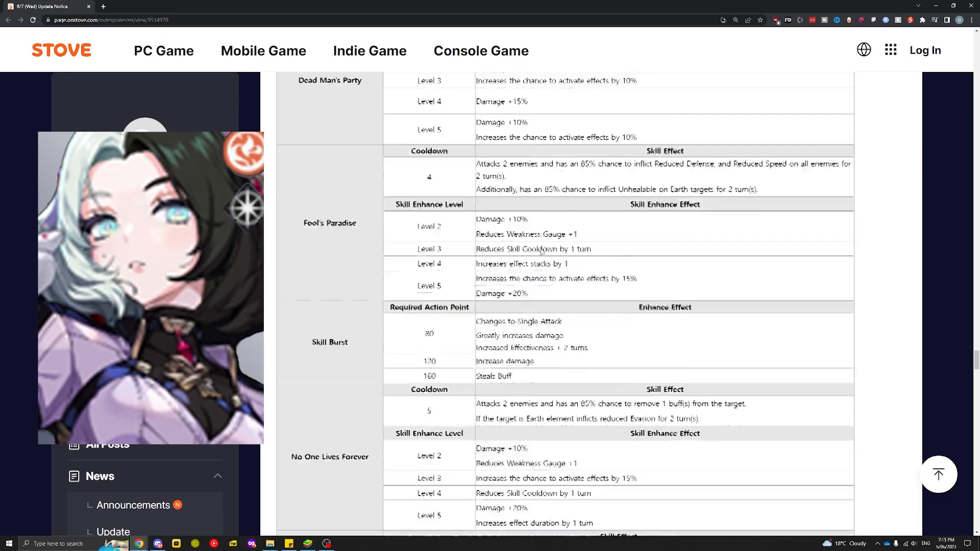
pyautogui.scroll(-3)
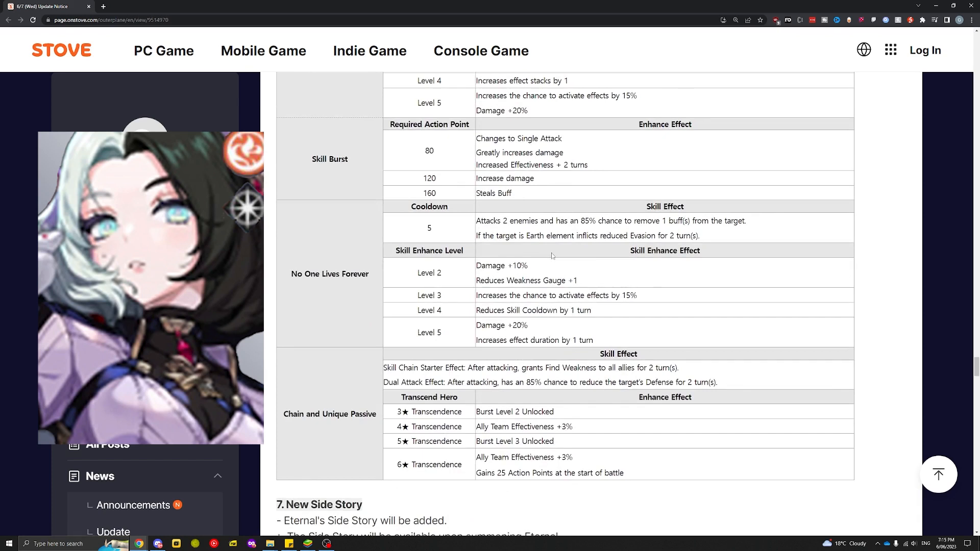
pyautogui.moveTo(567, 285)
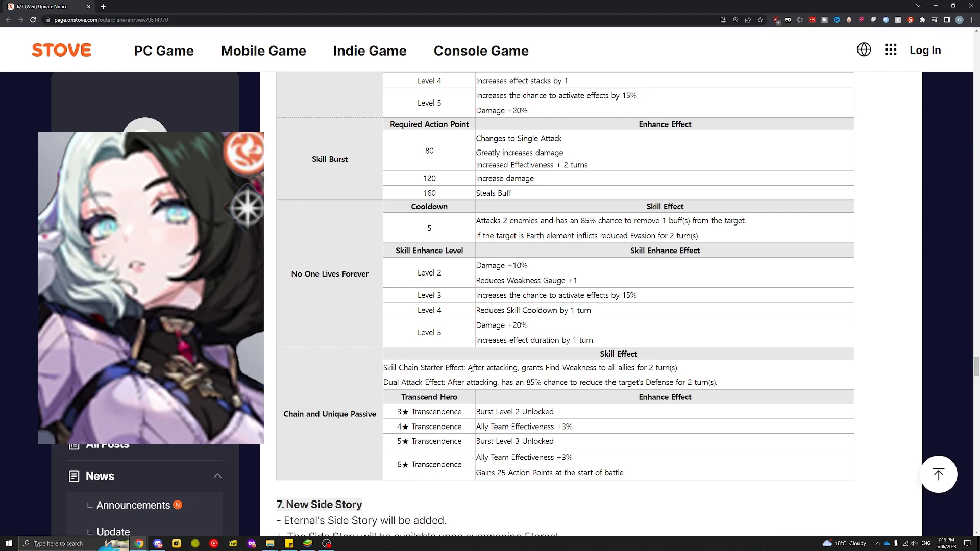
pyautogui.doubleClick(531, 367)
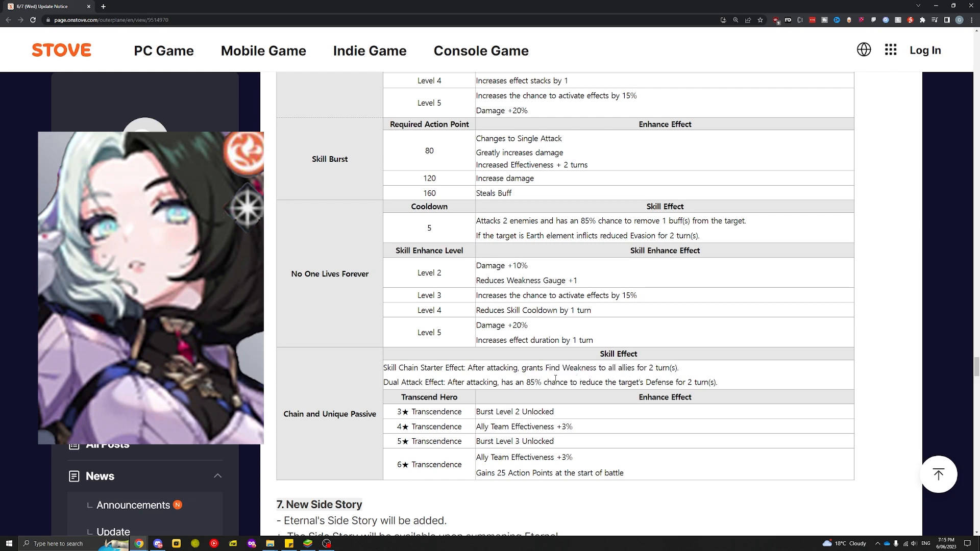
pyautogui.moveTo(555, 380)
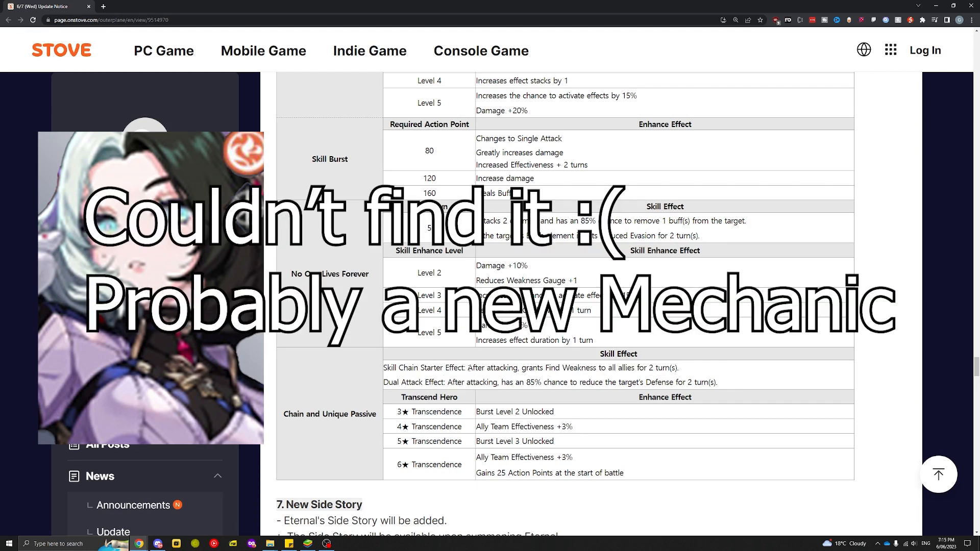
# - Highlight the Skill Chain Starter and Dual Attack passive lines, then clear the highlight
pyautogui.moveTo(468, 368); pyautogui.dragTo(679, 368)
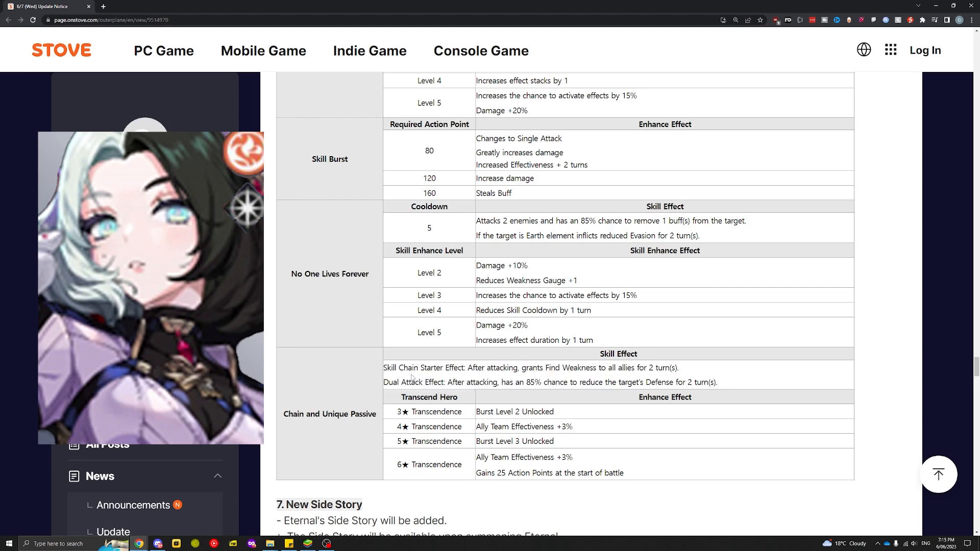
pyautogui.moveTo(384, 368); pyautogui.dragTo(719, 381)
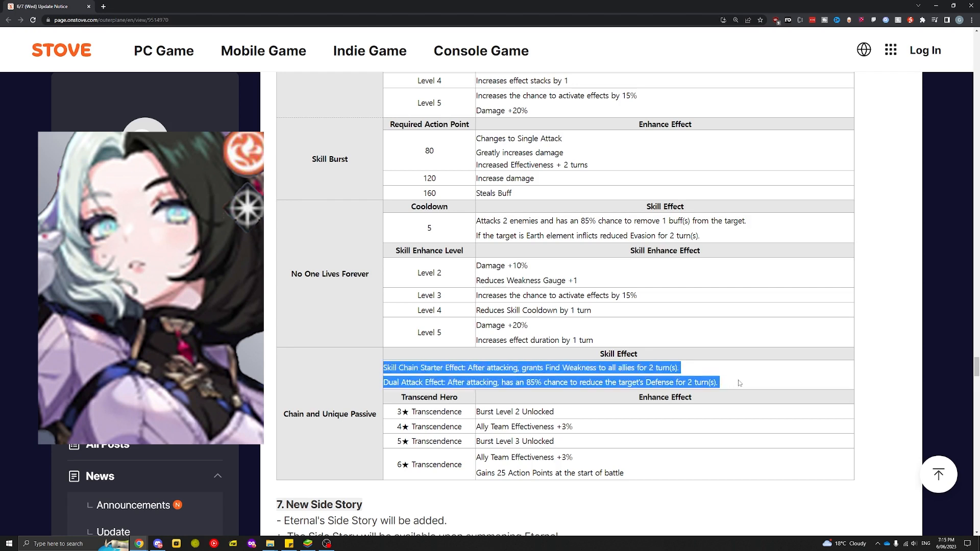
pyautogui.click(719, 384)
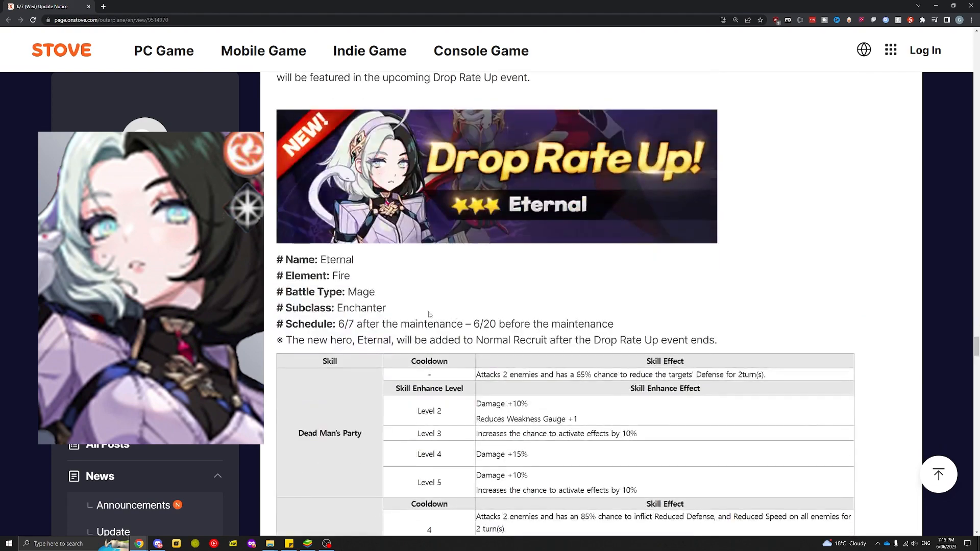
# - Scroll down to the Chain and Unique Passive section with the 4★ Ally Team Effectiveness +3% bonus
pyautogui.scroll(-3)
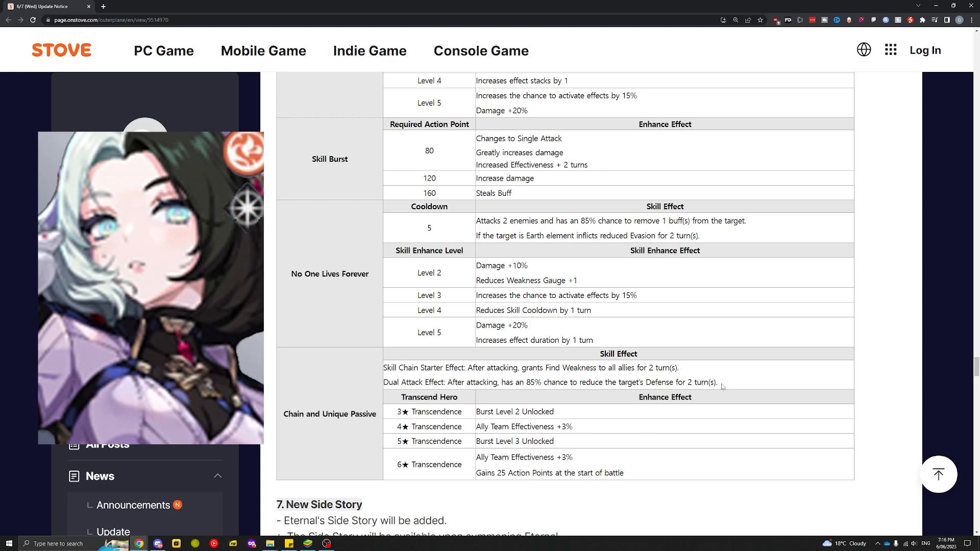
pyautogui.moveTo(723, 386)
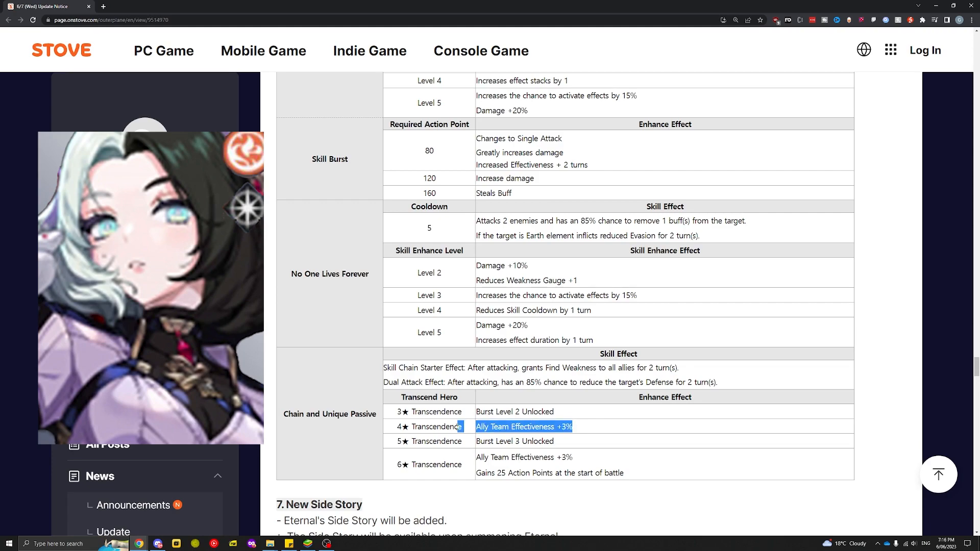
# - Scroll up and down through Eternal's skill table toward the passive rows
pyautogui.scroll(-3)
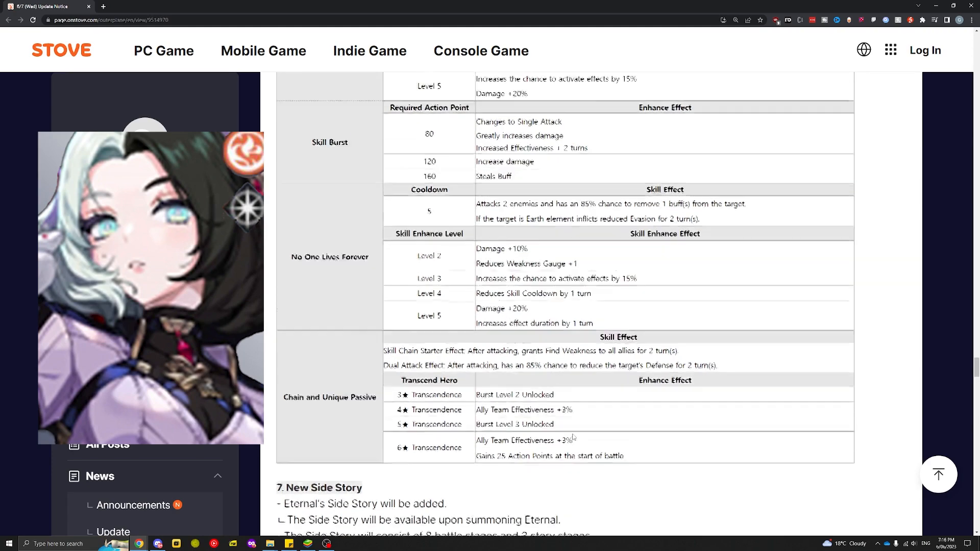
pyautogui.scroll(3)
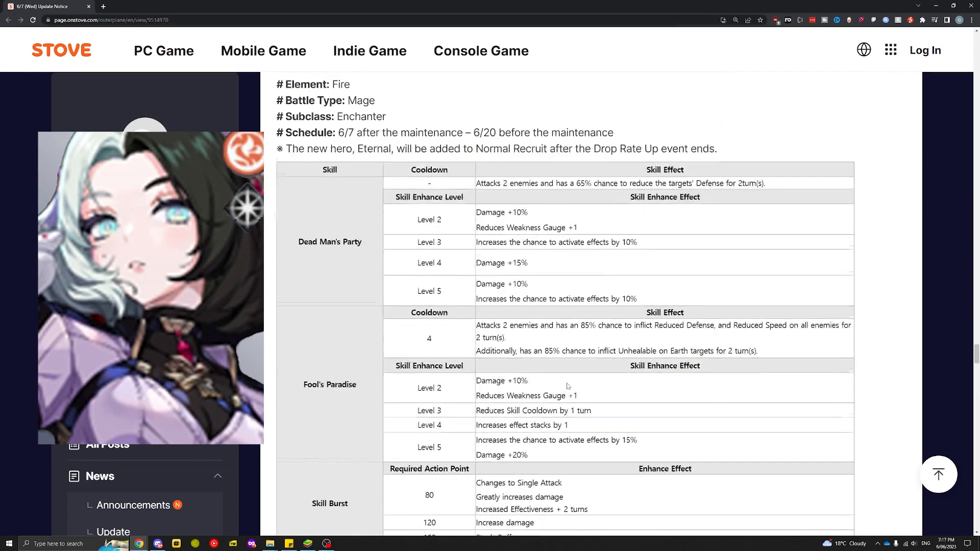
pyautogui.scroll(-3)
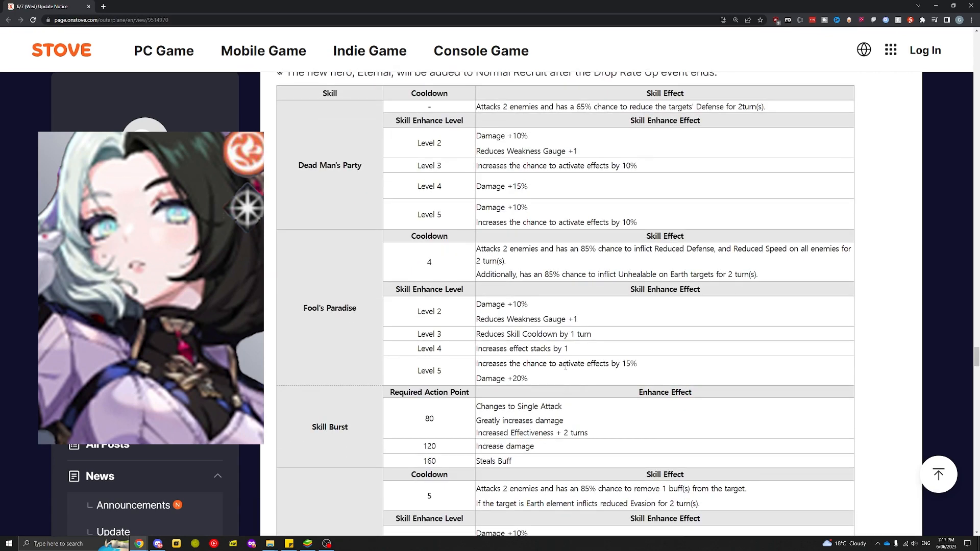
pyautogui.moveTo(544, 304)
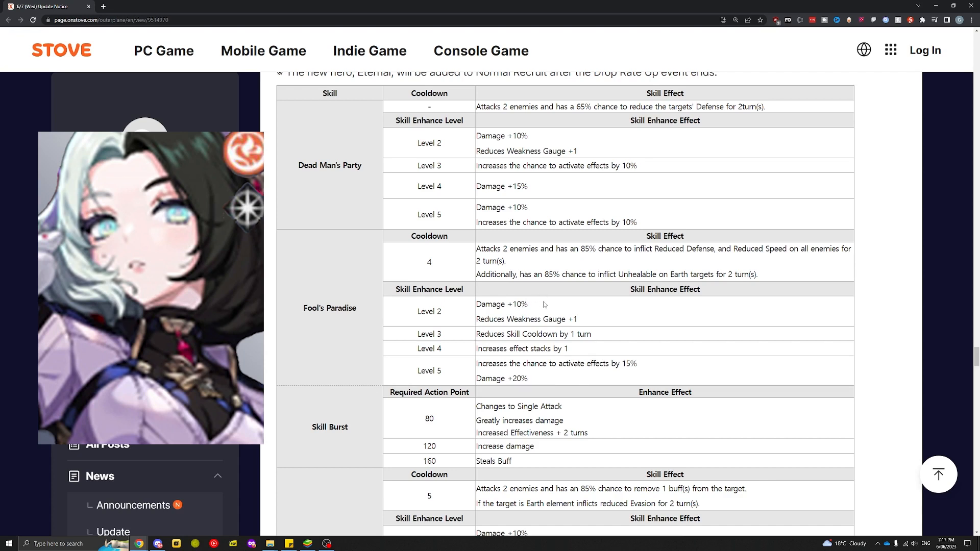
pyautogui.moveTo(541, 308)
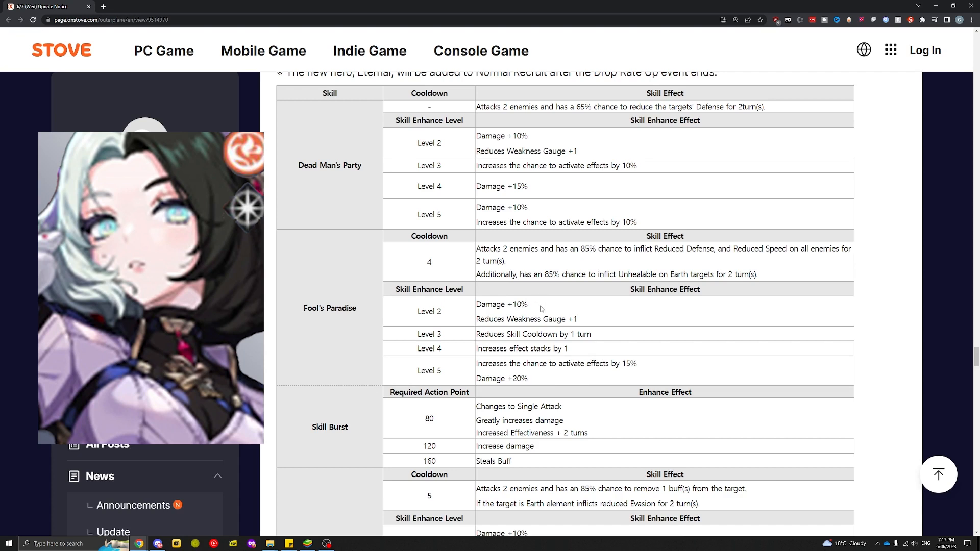
pyautogui.moveTo(603, 152)
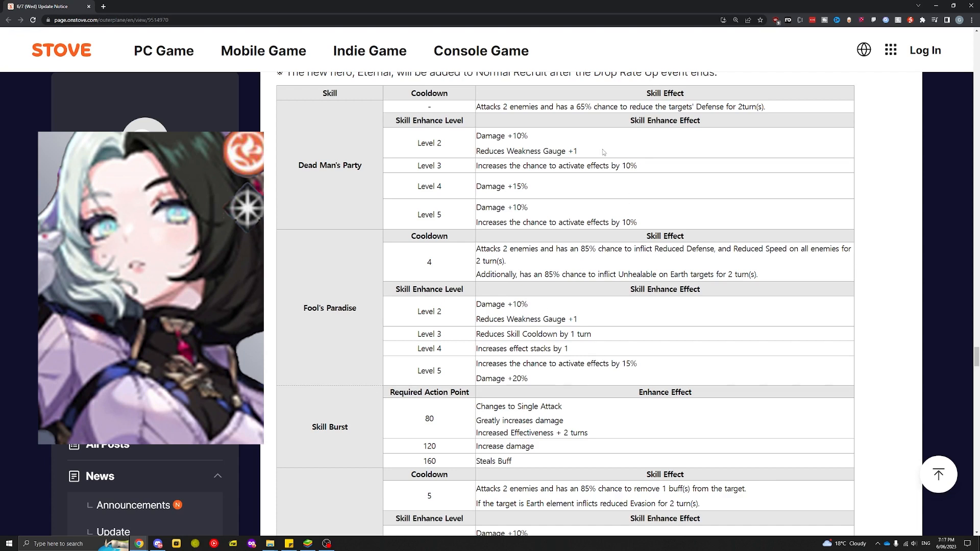
pyautogui.moveTo(570, 102)
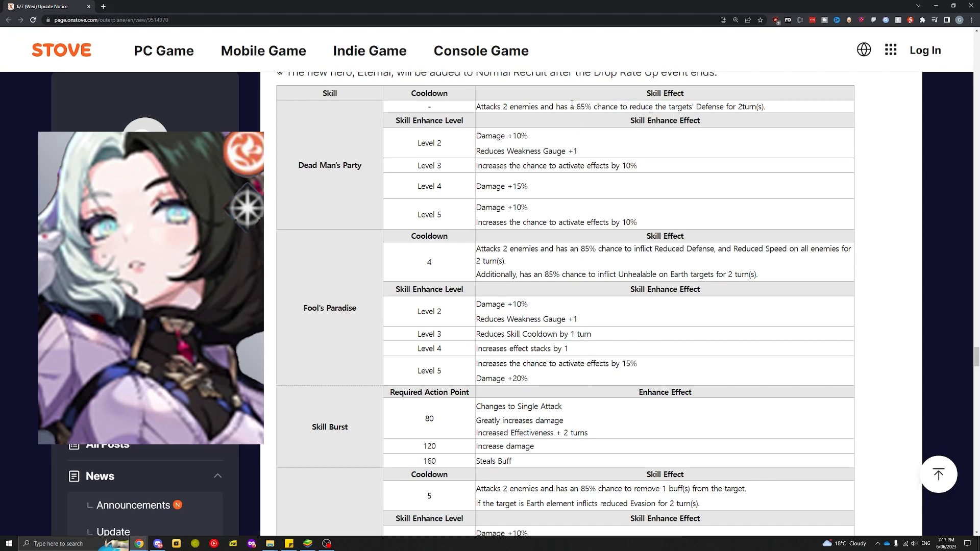
pyautogui.moveTo(533, 263)
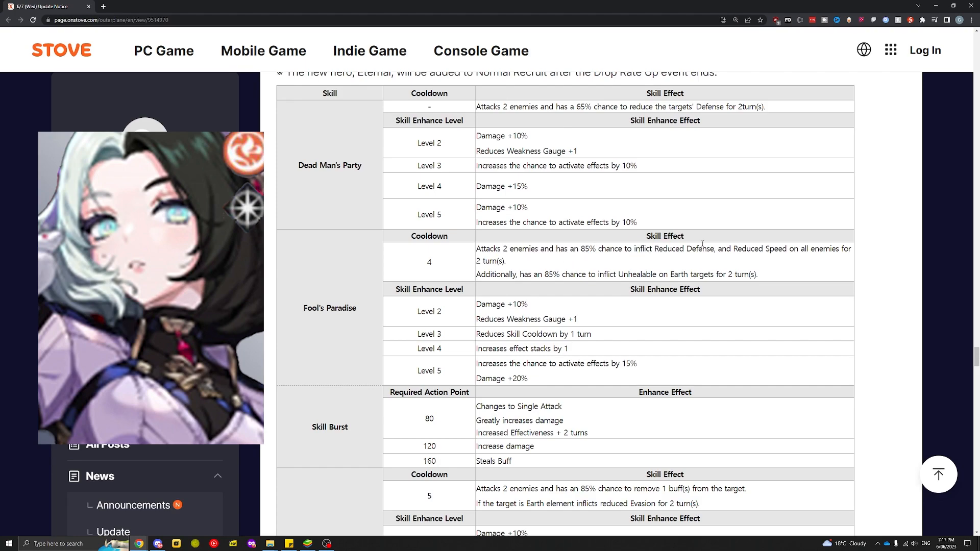
pyautogui.scroll(-3)
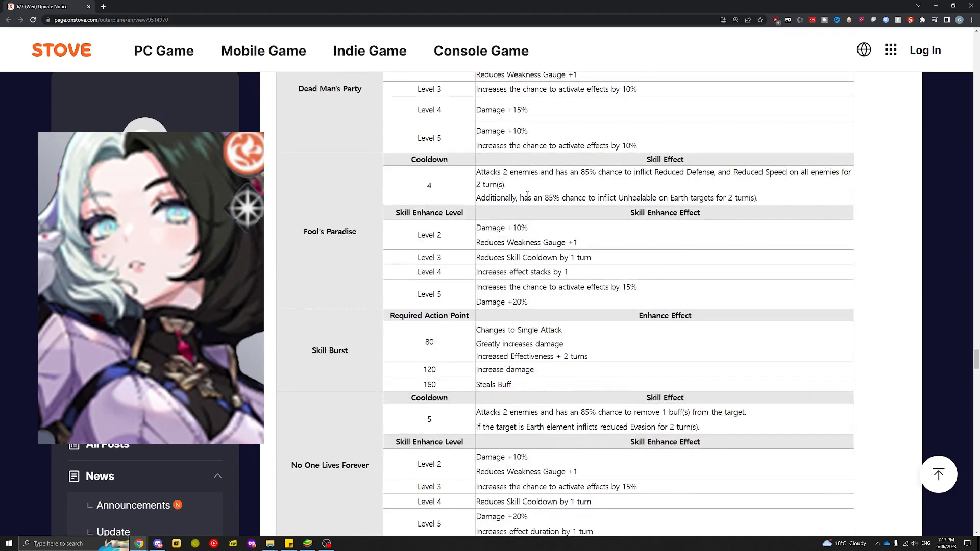
pyautogui.scroll(-3)
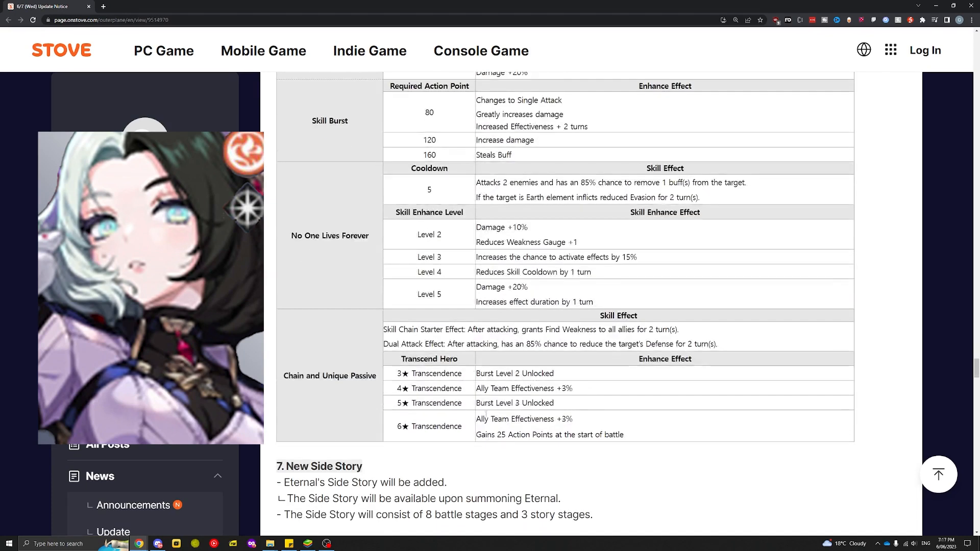
pyautogui.scroll(-3)
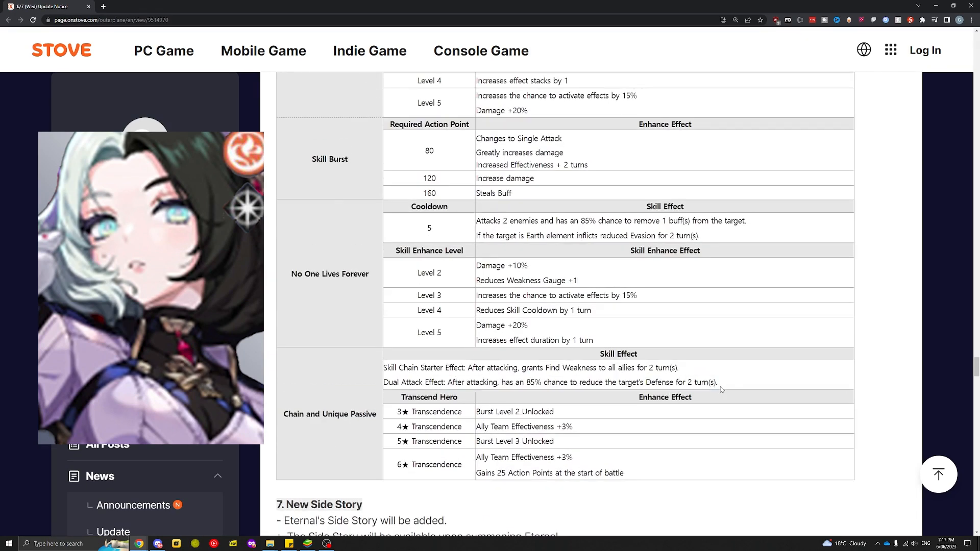
# - Highlight a few skill effect phrases while returning to the top at the Dead Man's Party row
pyautogui.moveTo(601, 355); pyautogui.dragTo(718, 382)
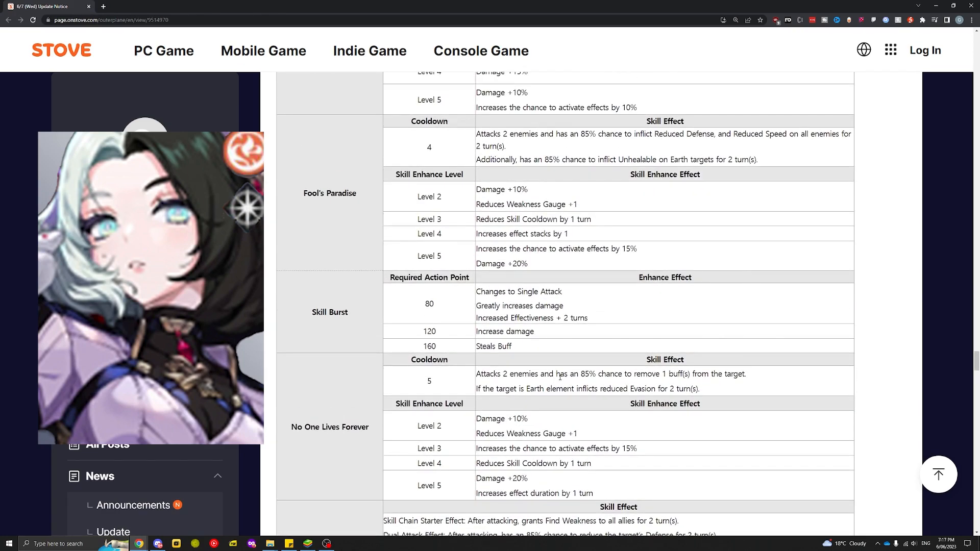
pyautogui.moveTo(528, 159); pyautogui.dragTo(667, 159)
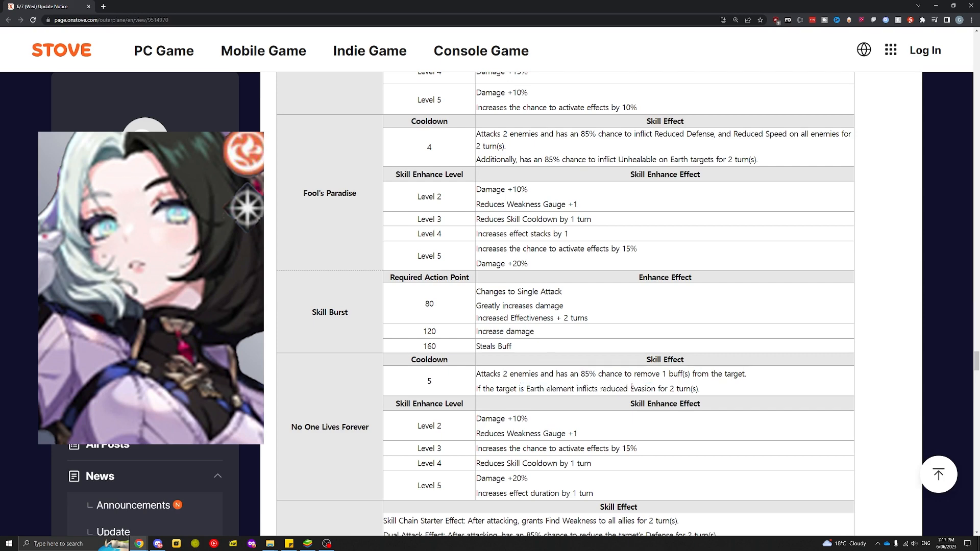
pyautogui.moveTo(511, 354)
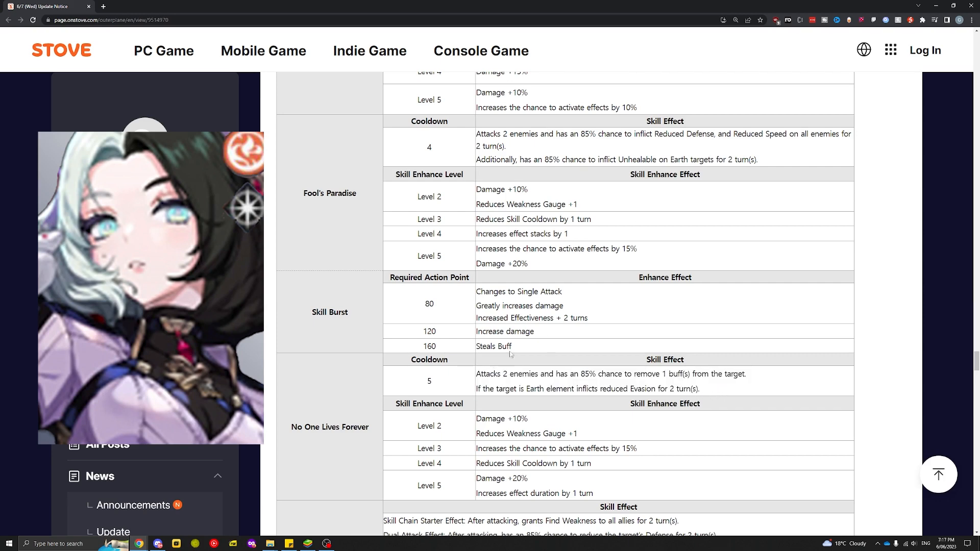
pyautogui.scroll(3)
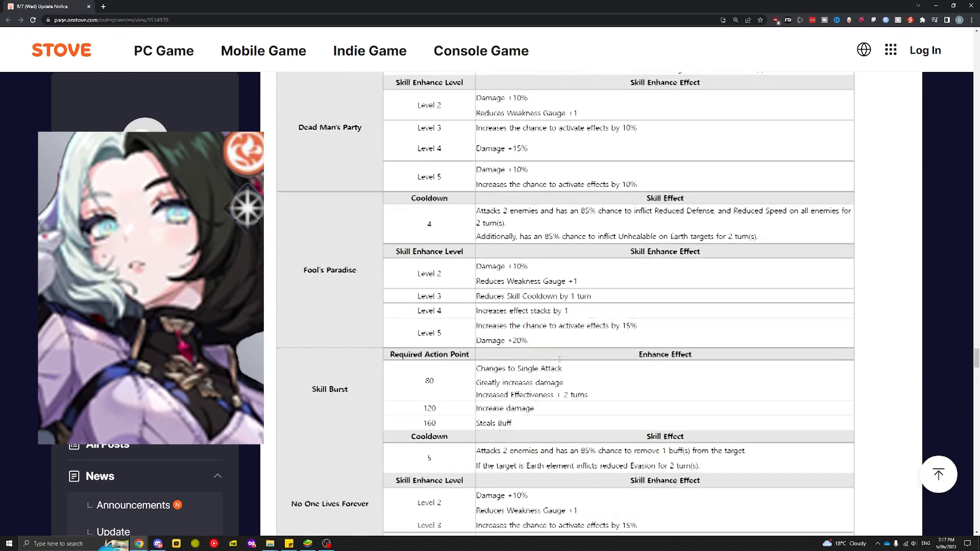
pyautogui.moveTo(476, 324); pyautogui.dragTo(528, 340)
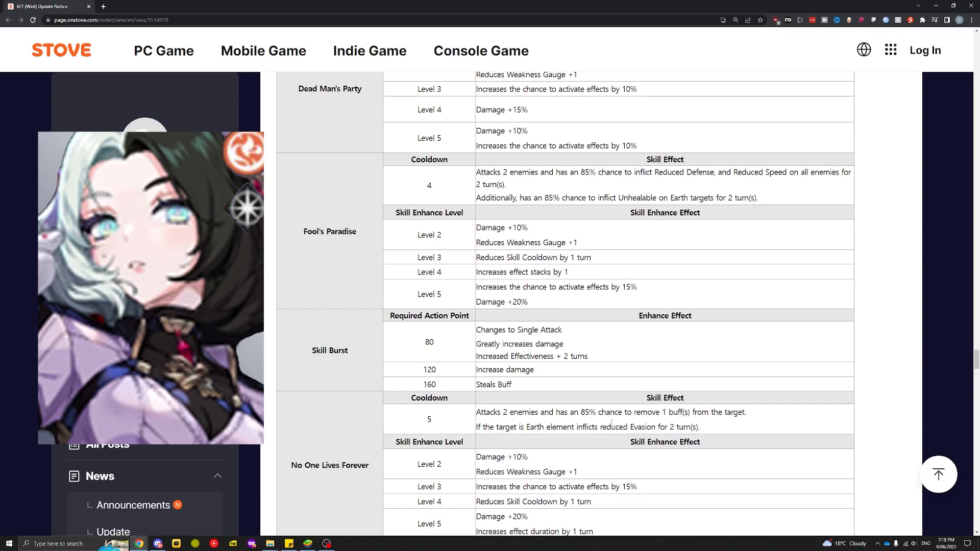
pyautogui.scroll(-3)
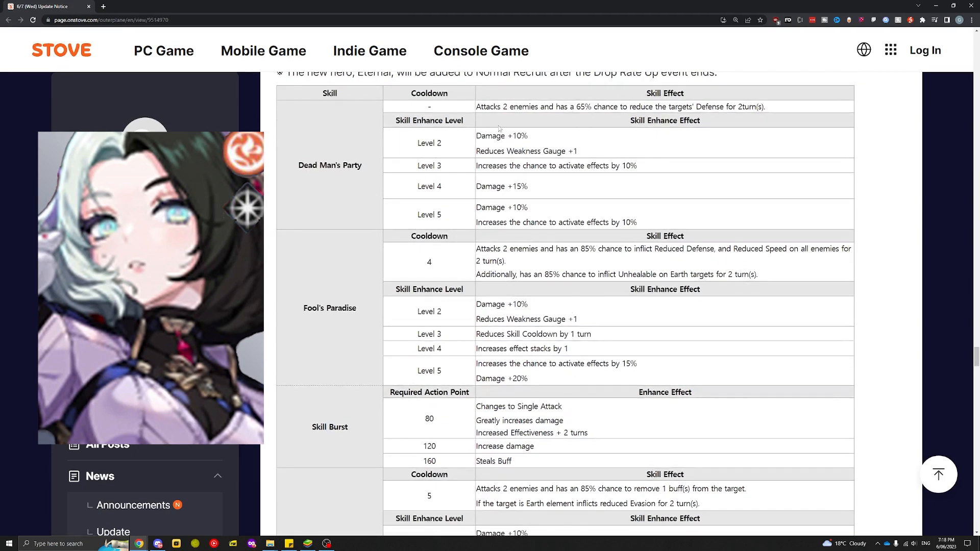
# - Highlight the Dead Man's Party and Fool's Paradise rows, then clear the selection
pyautogui.moveTo(429, 103); pyautogui.dragTo(330, 307)
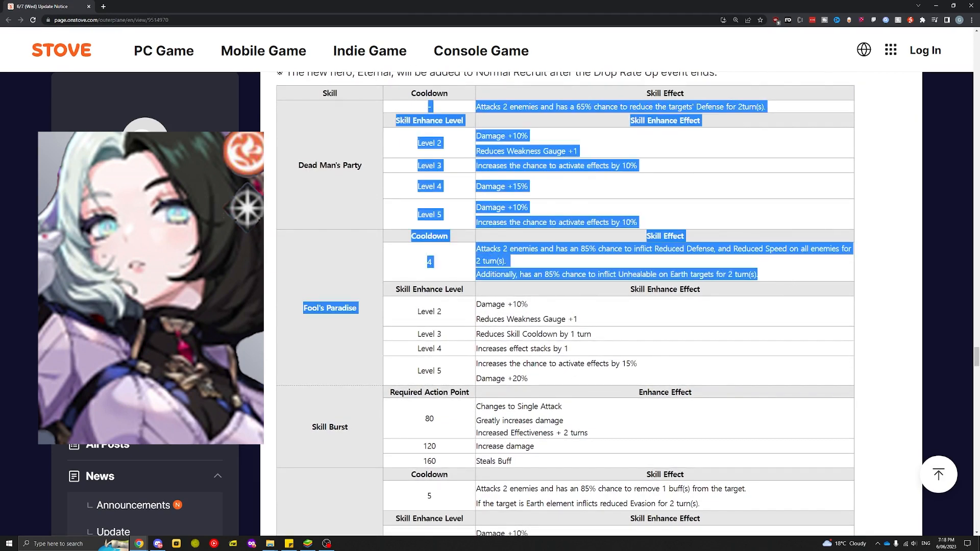
pyautogui.click(336, 158)
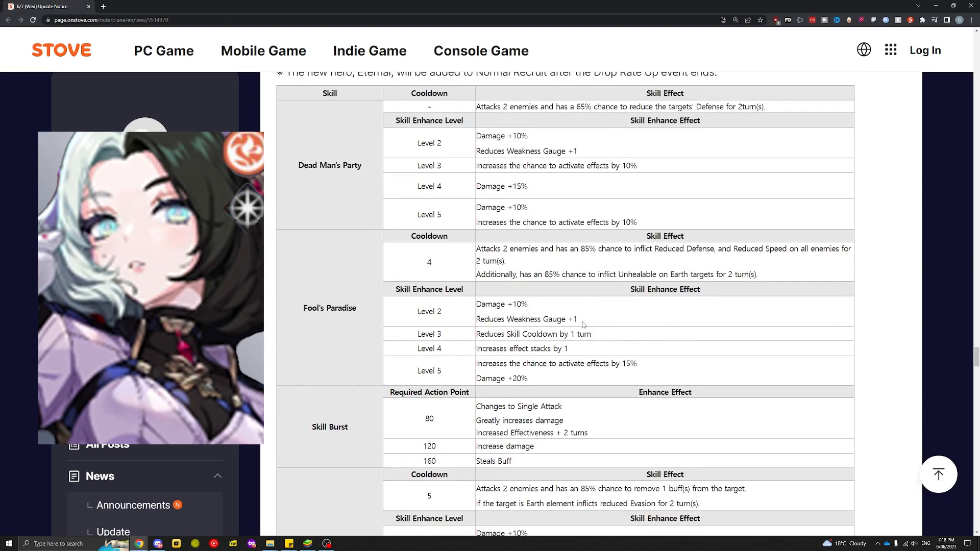
# - Scroll down to No One Lives Forever and the Chain and Unique Passive rows
pyautogui.scroll(-3)
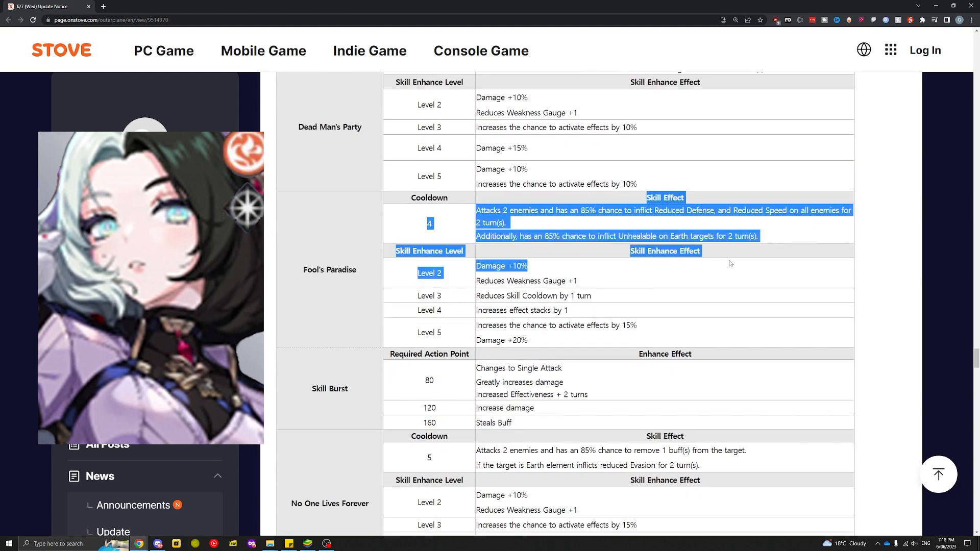
pyautogui.scroll(-3)
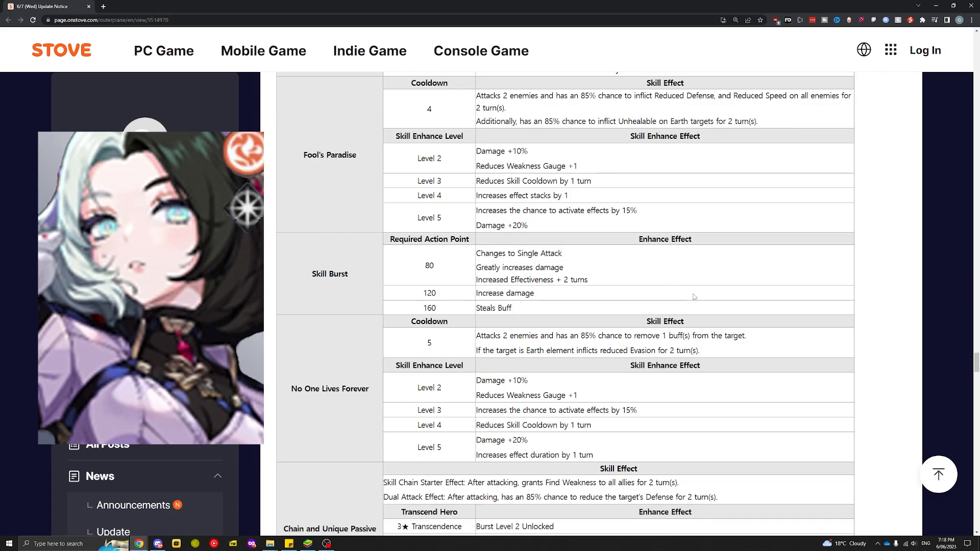
pyautogui.moveTo(691, 294)
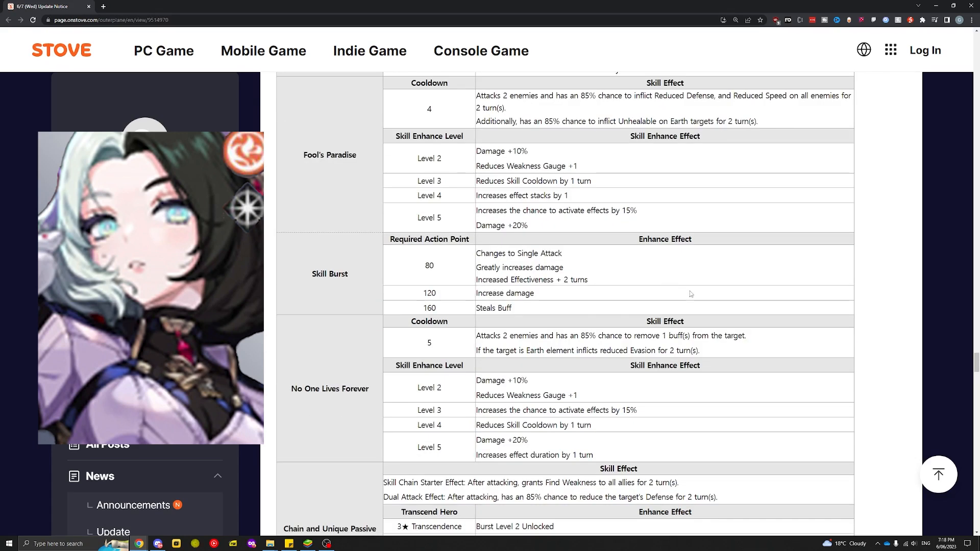
pyautogui.scroll(-3)
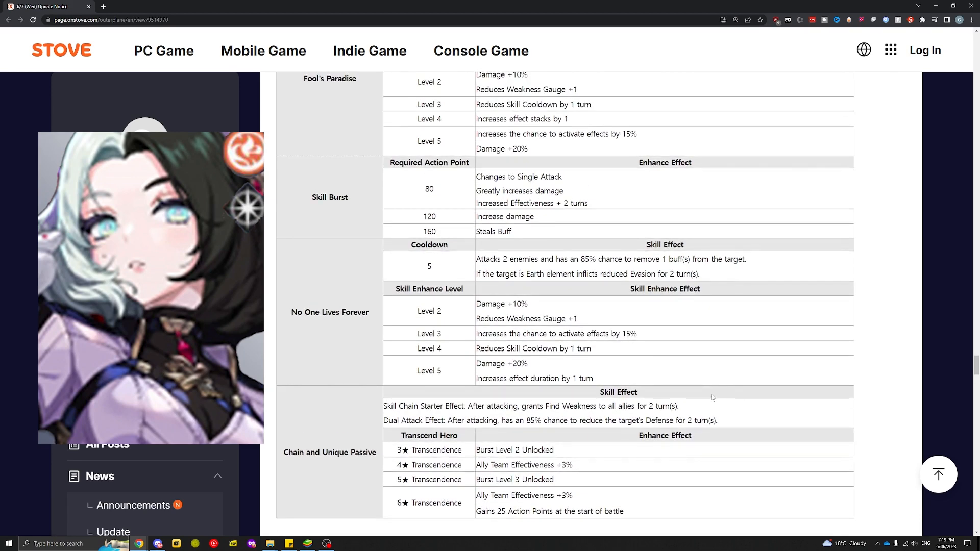
# - Zoom out to Eternal's full section and highlight the Skill Enhance Level heading under Dead Man's Party
pyautogui.scroll(-3)
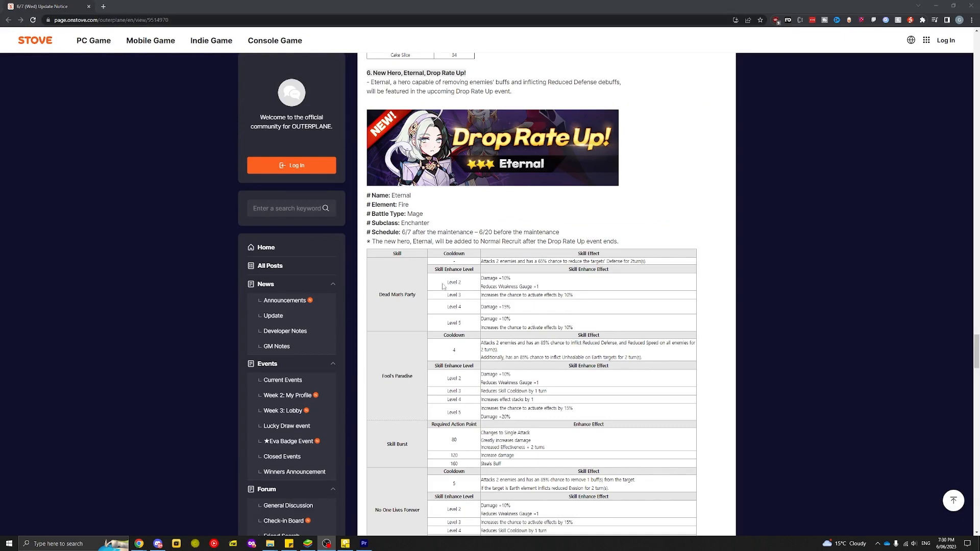
pyautogui.moveTo(436, 270)
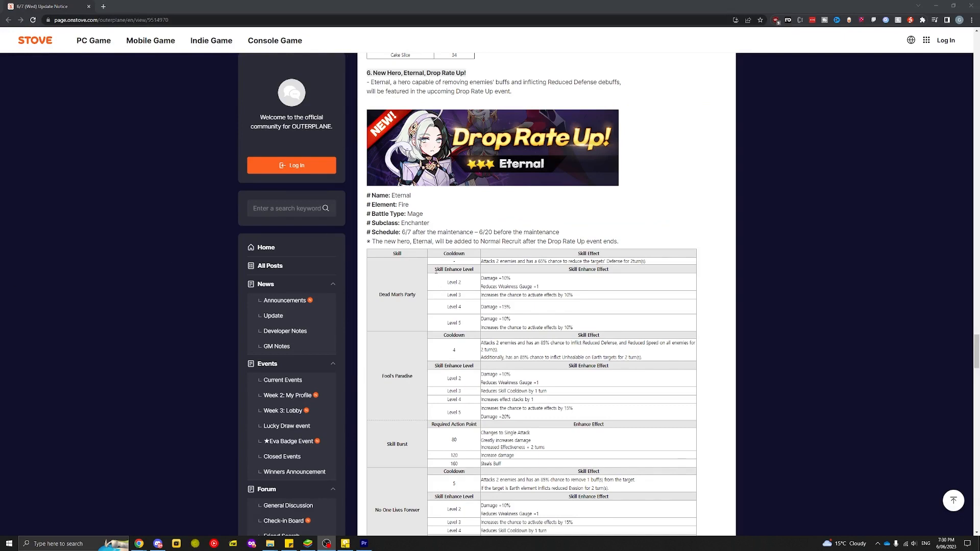
pyautogui.doubleClick(454, 269)
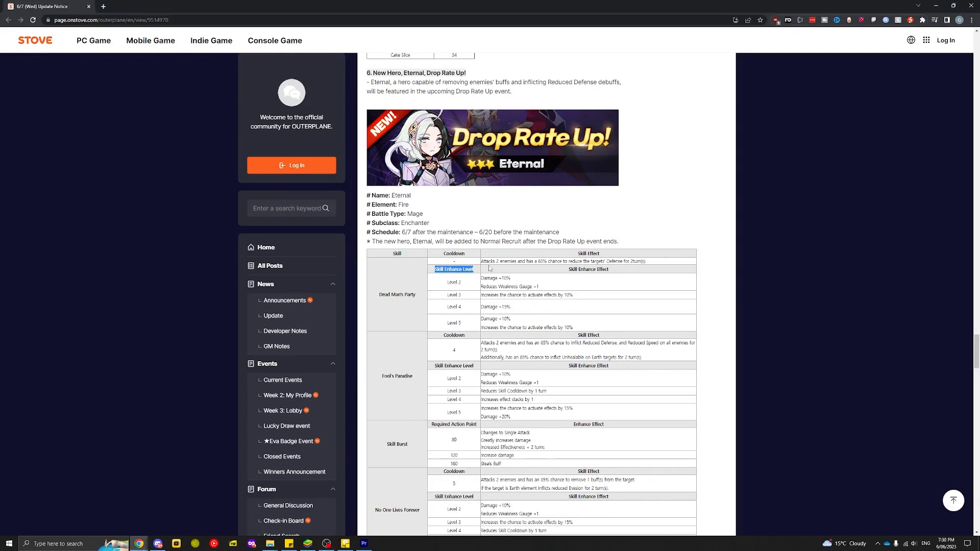